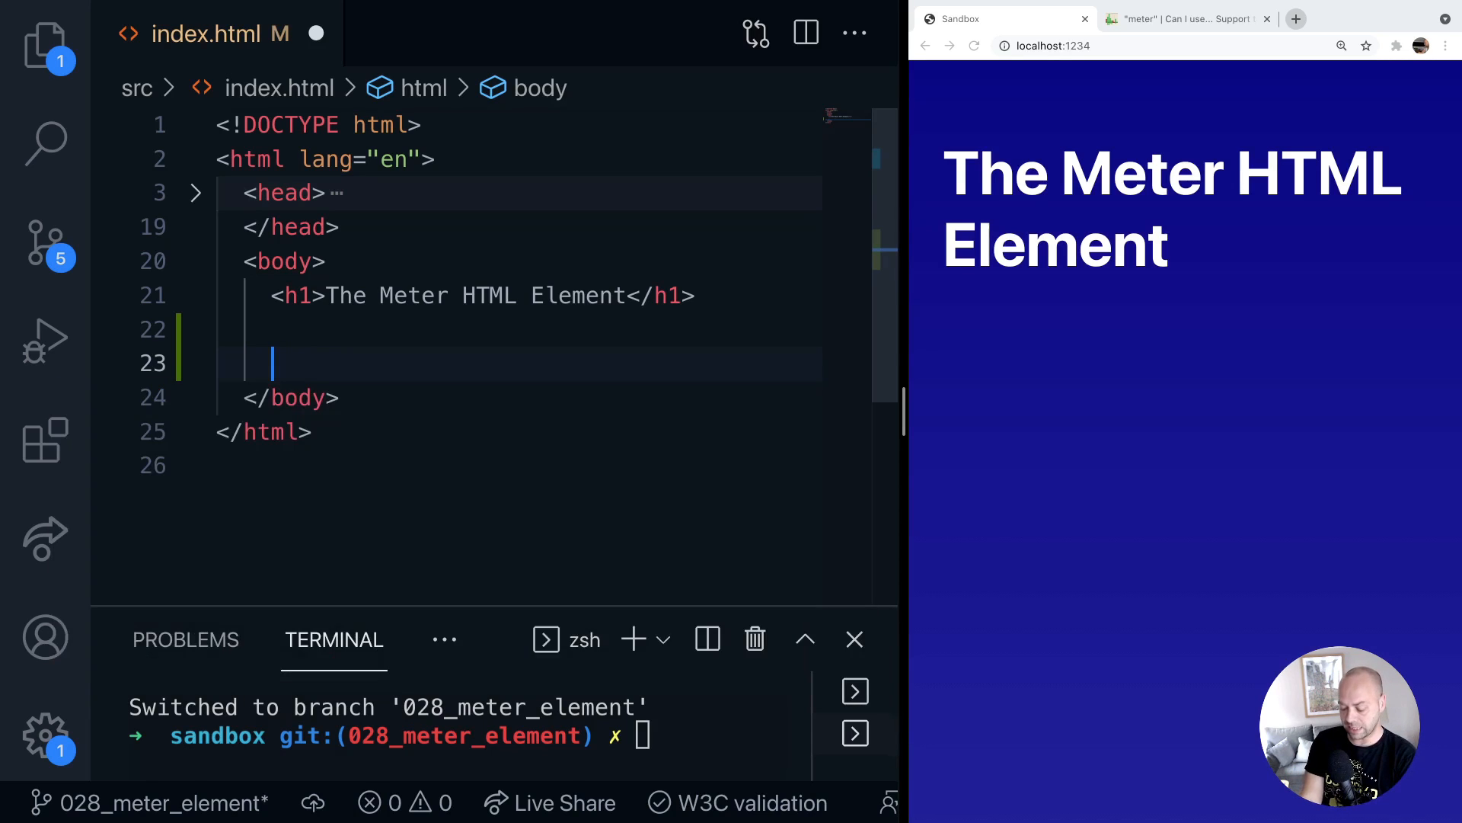
Add a <meter> under the heading on line 23 with value 0.5
text(<meter></meter>)
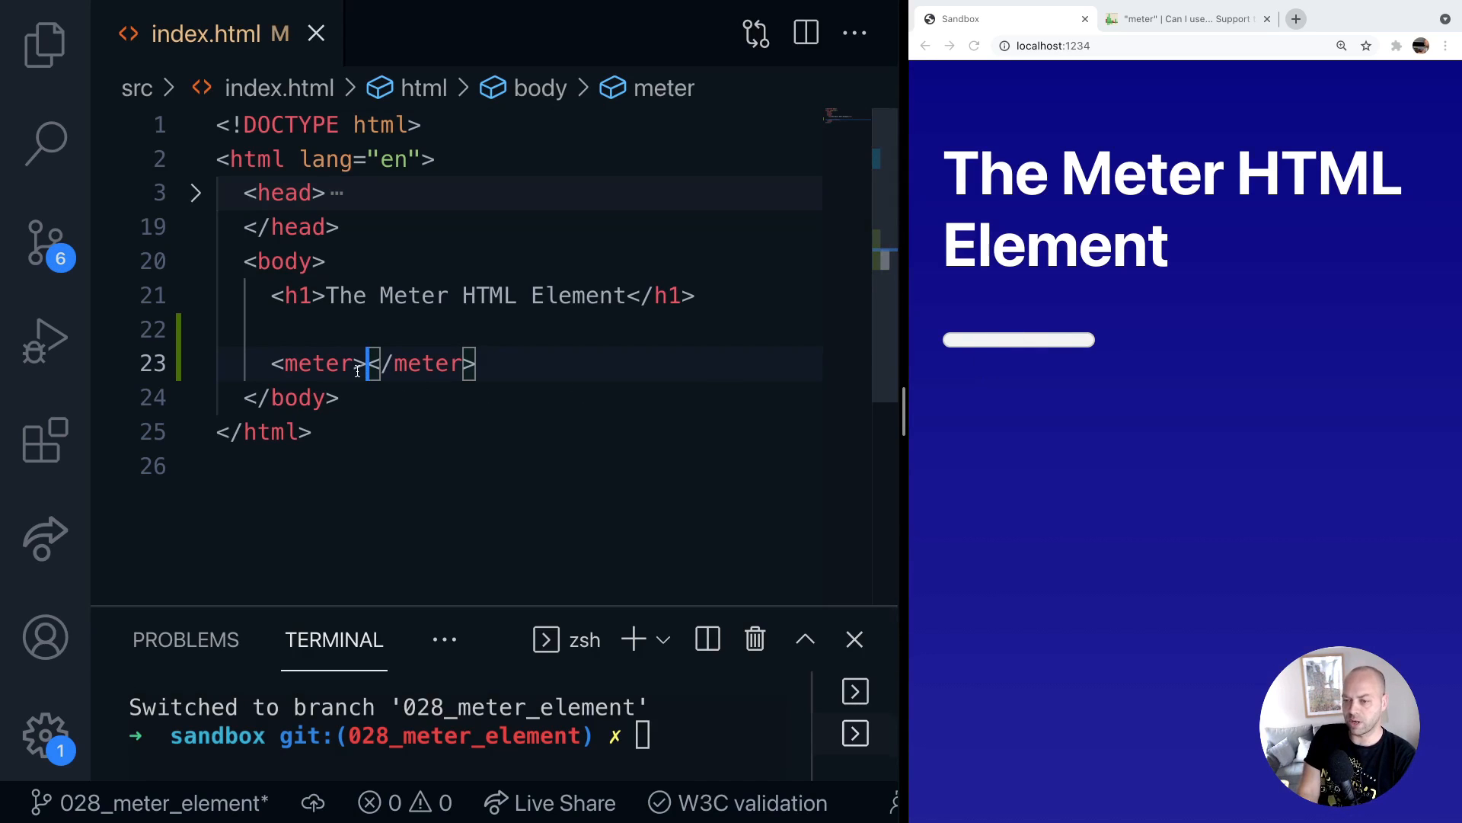
text(valu)
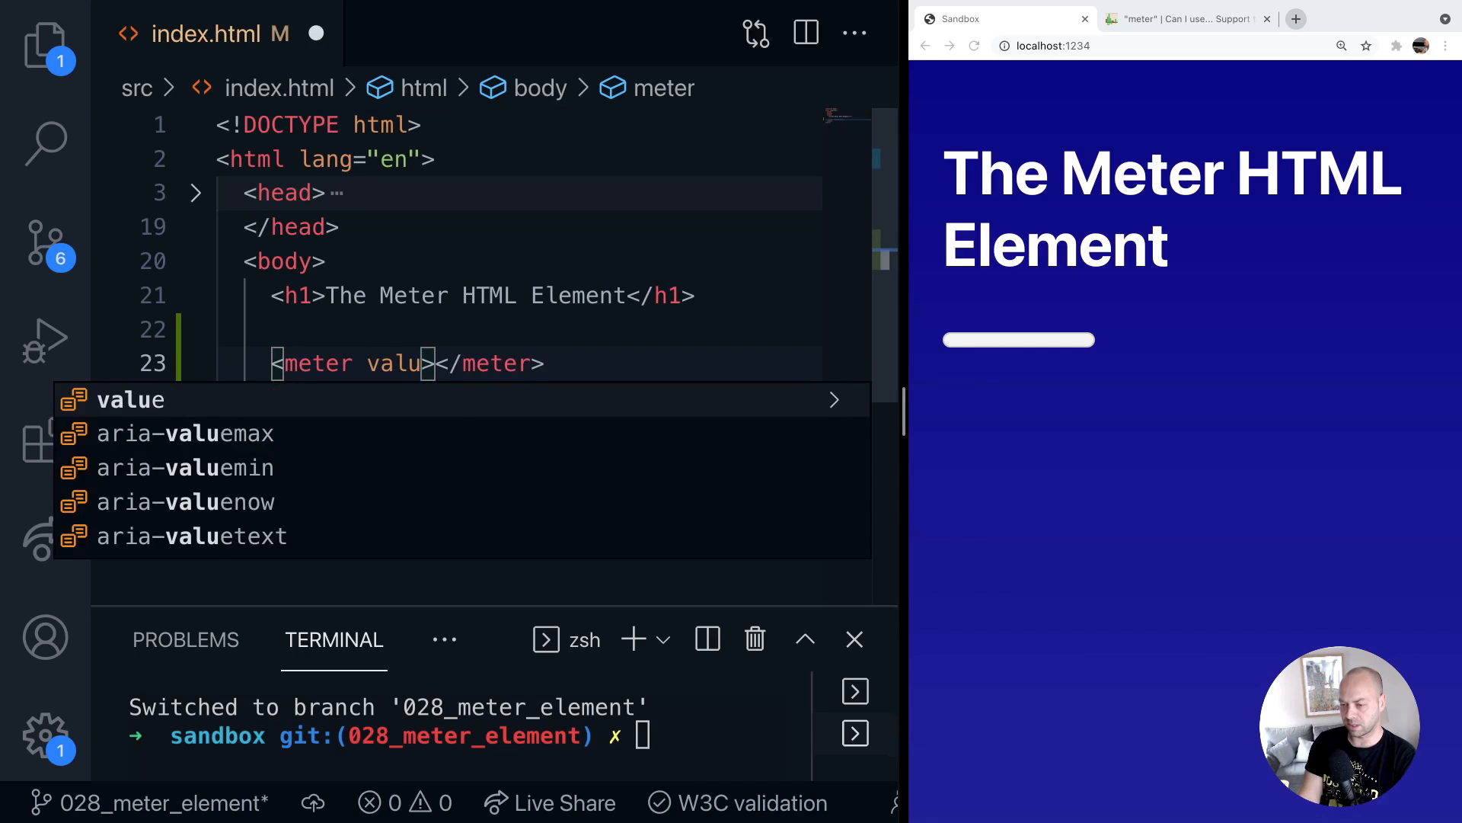
text(="100")
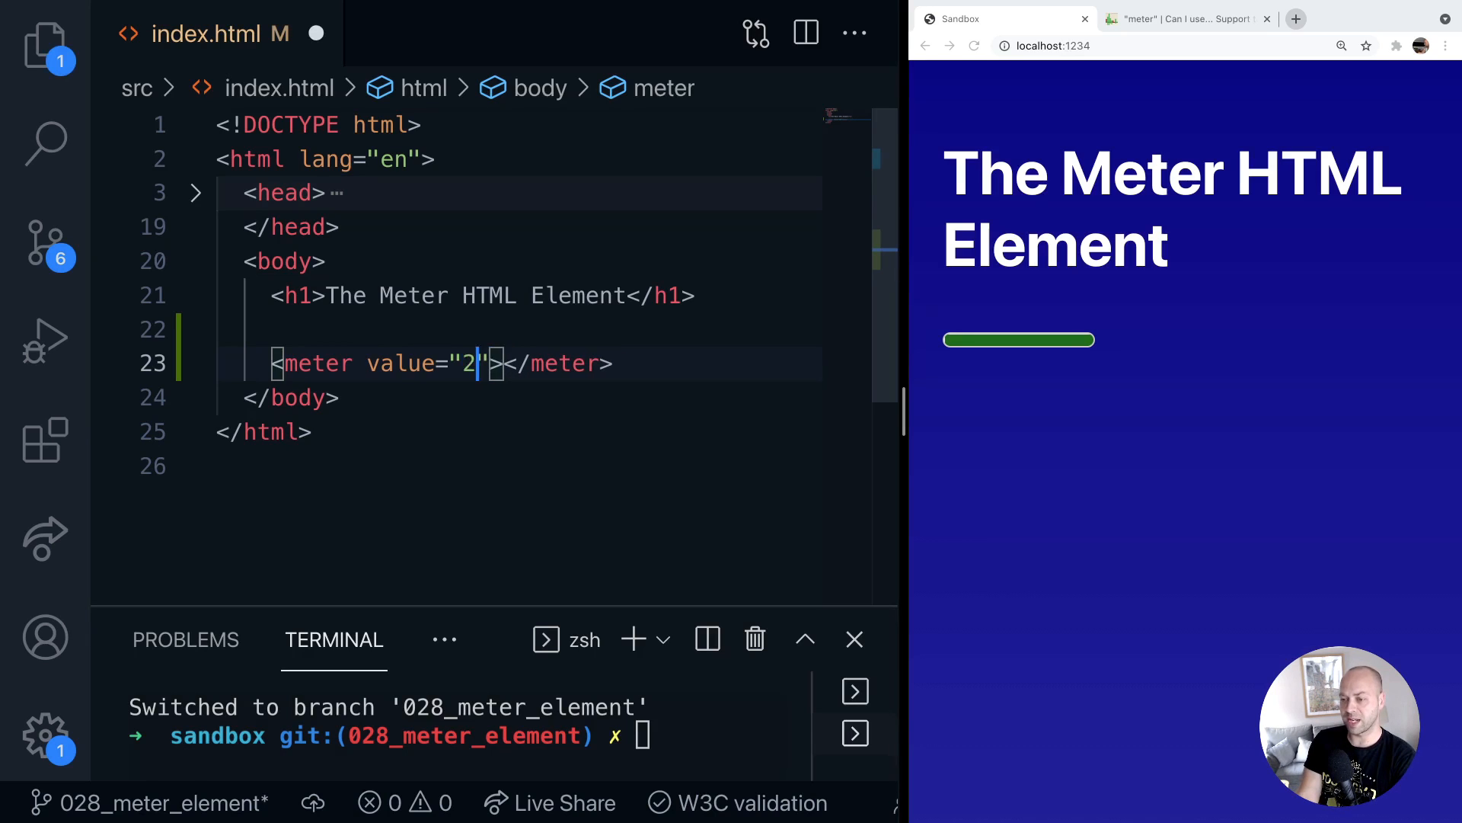
text(3)
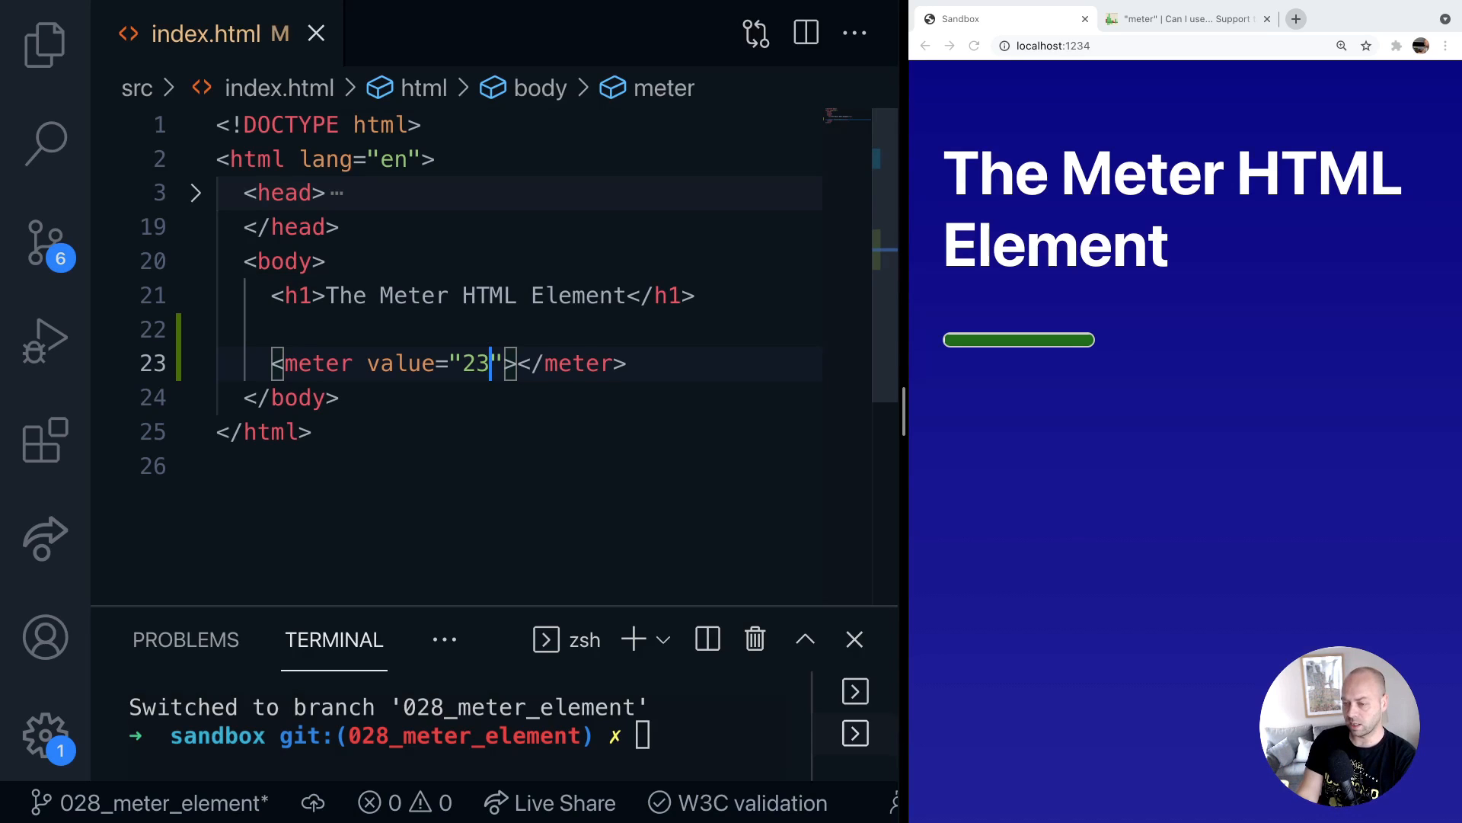
text(0.5)
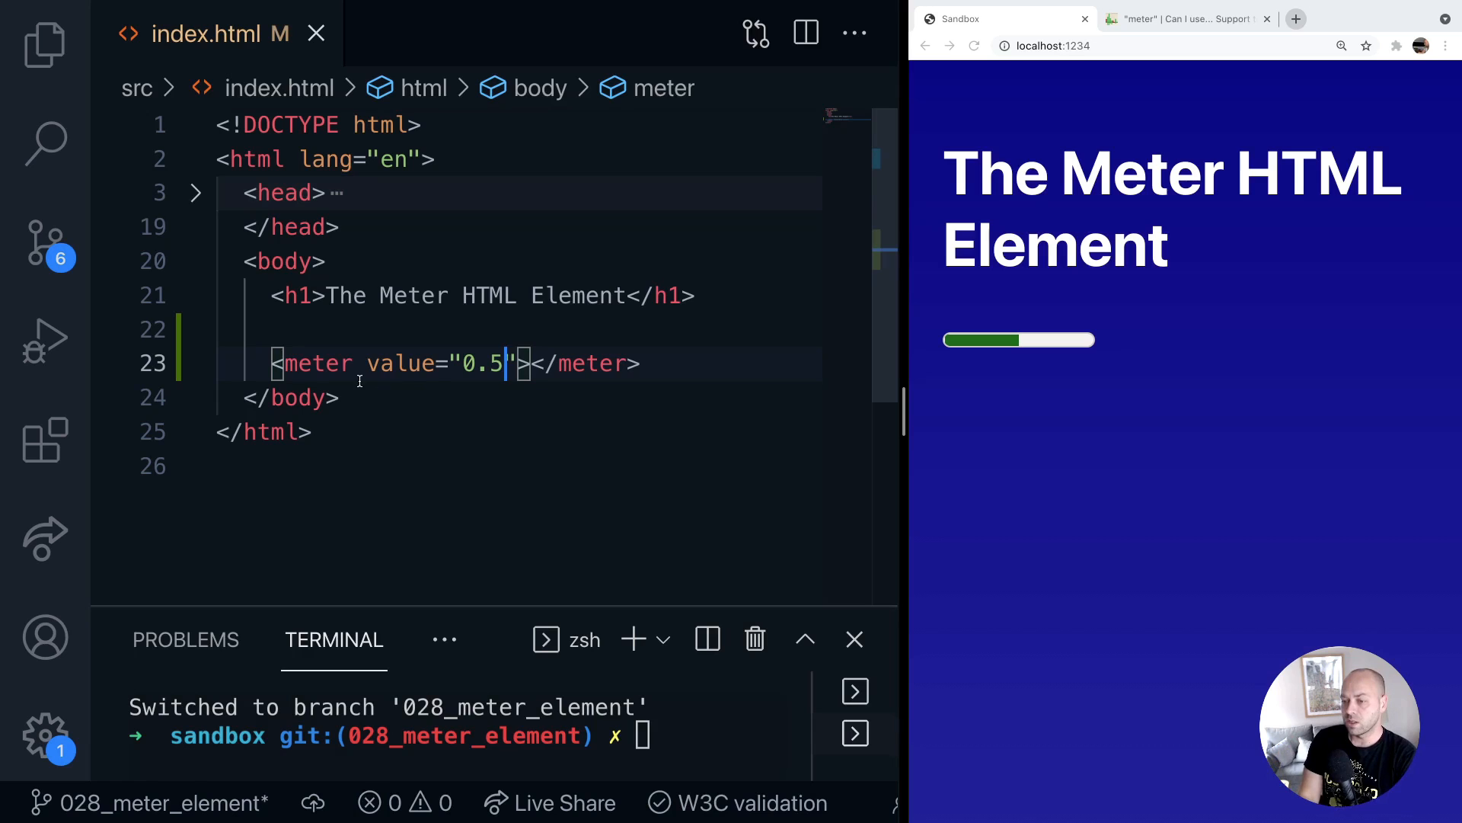
mouse_move(402, 363)
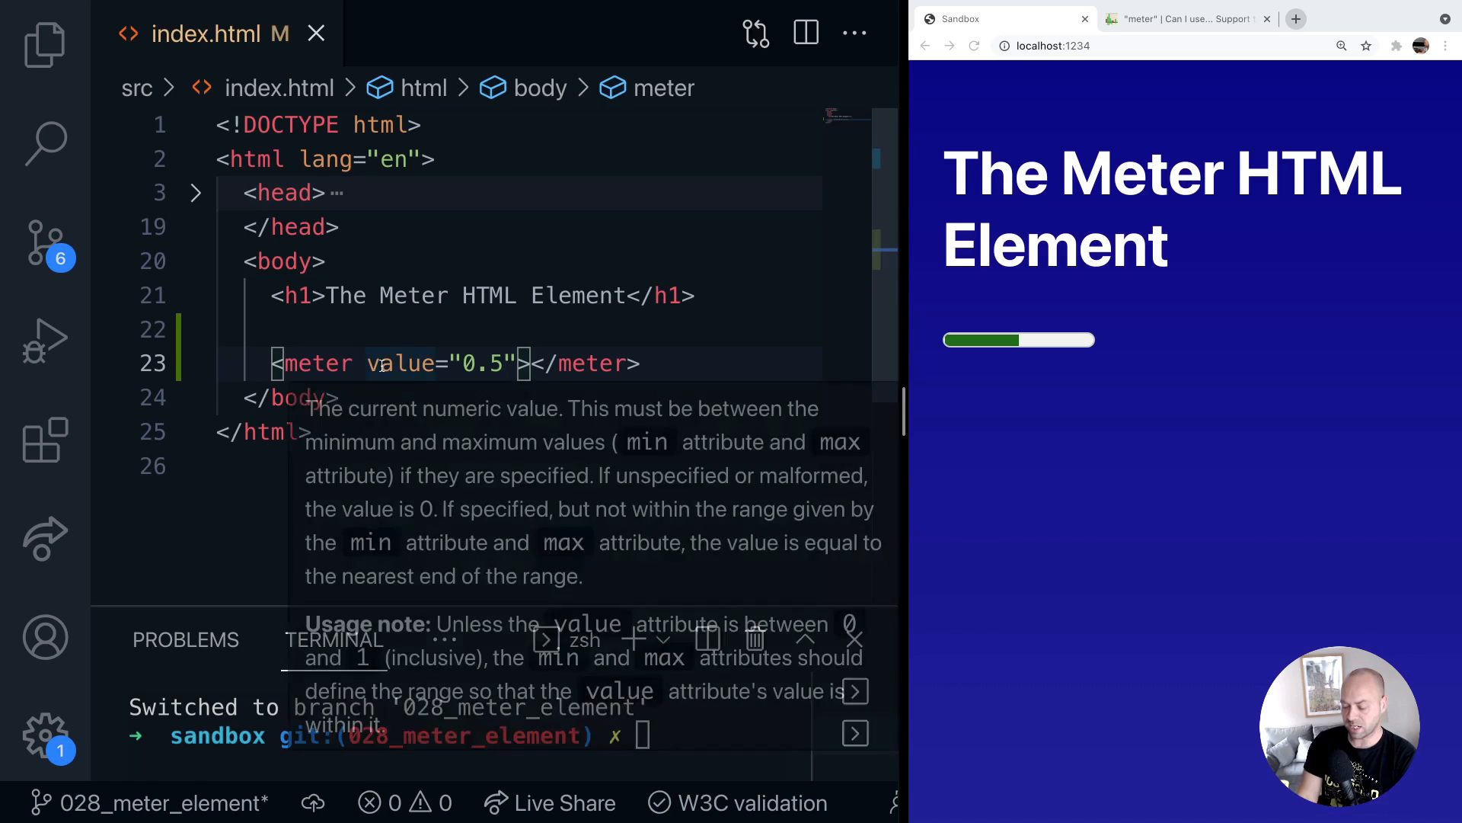
Give the meter min="0" and max="100" on separate lines, and change value to 30
text(min=")
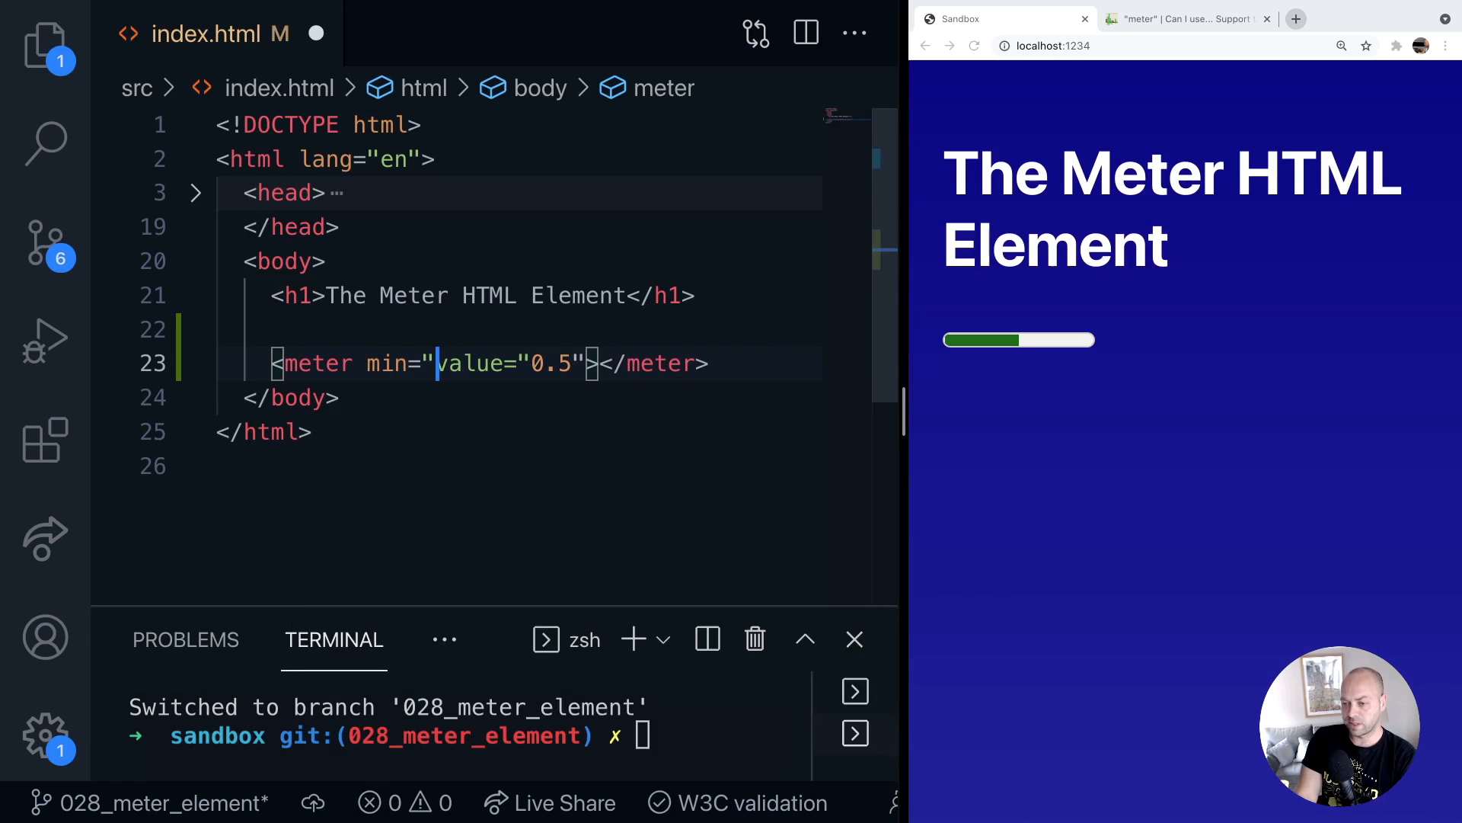
text(0)
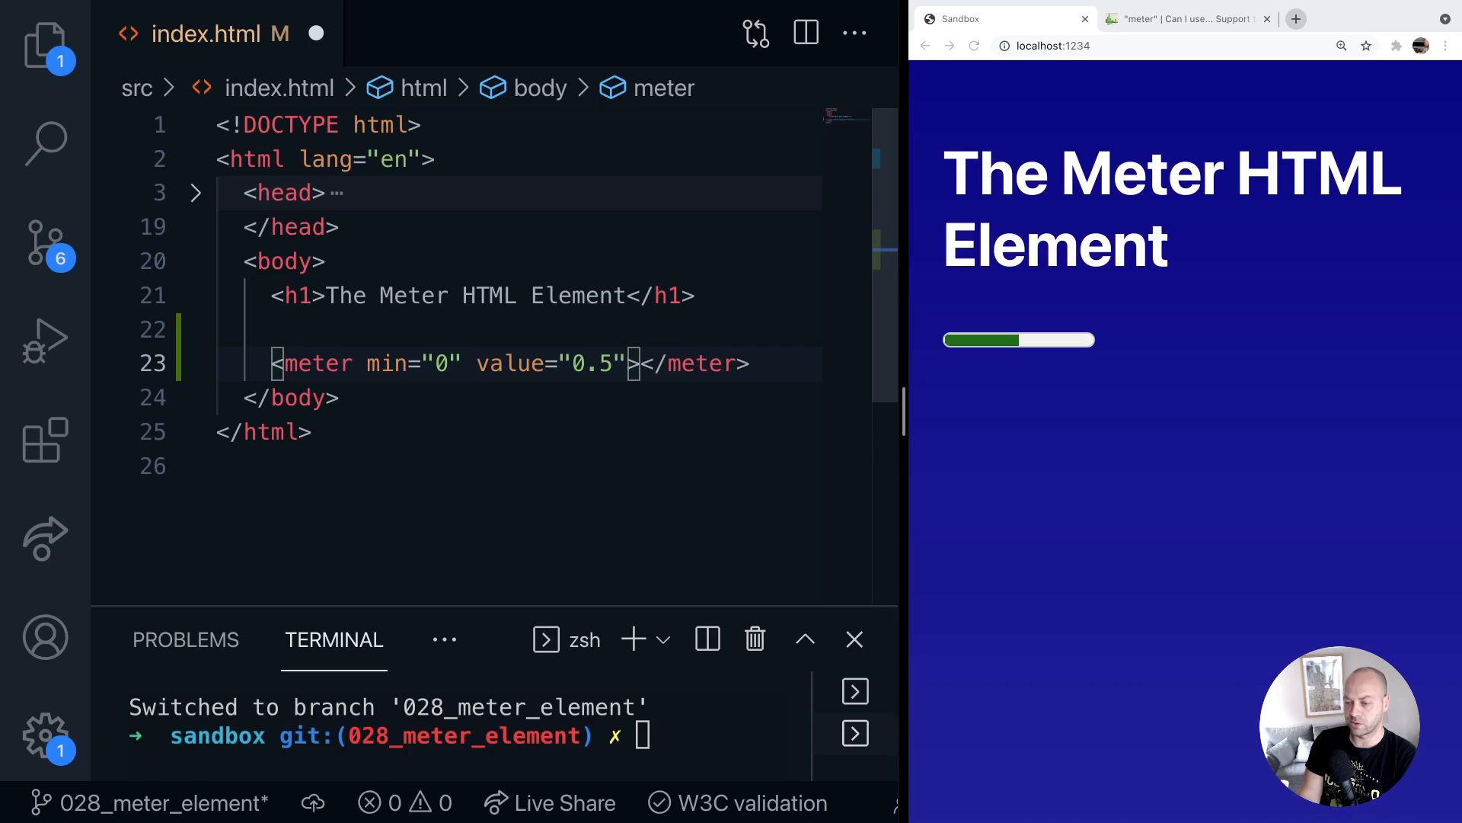
text(max="1")
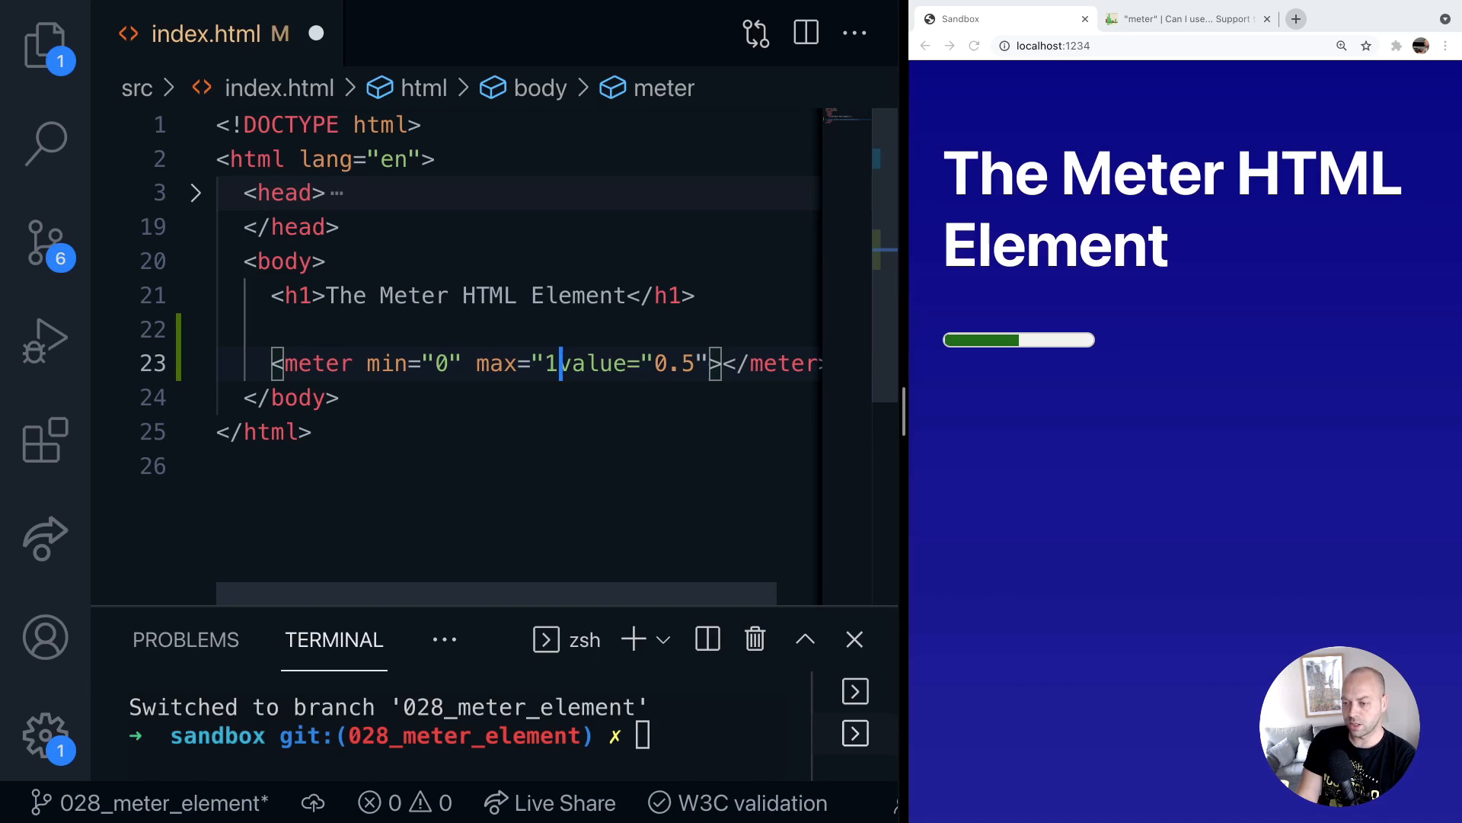
text(00)
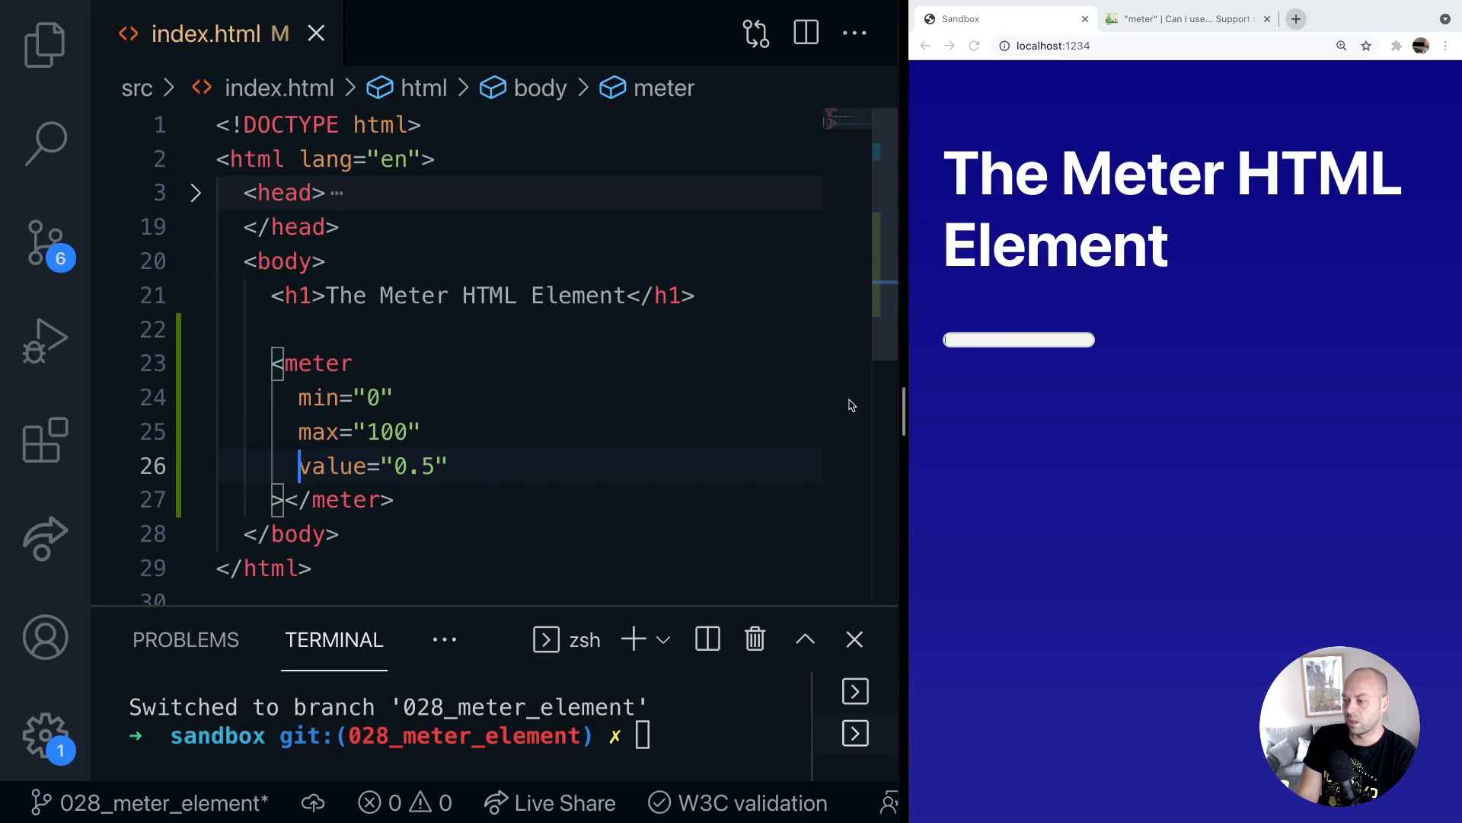
scroll(down, 3)
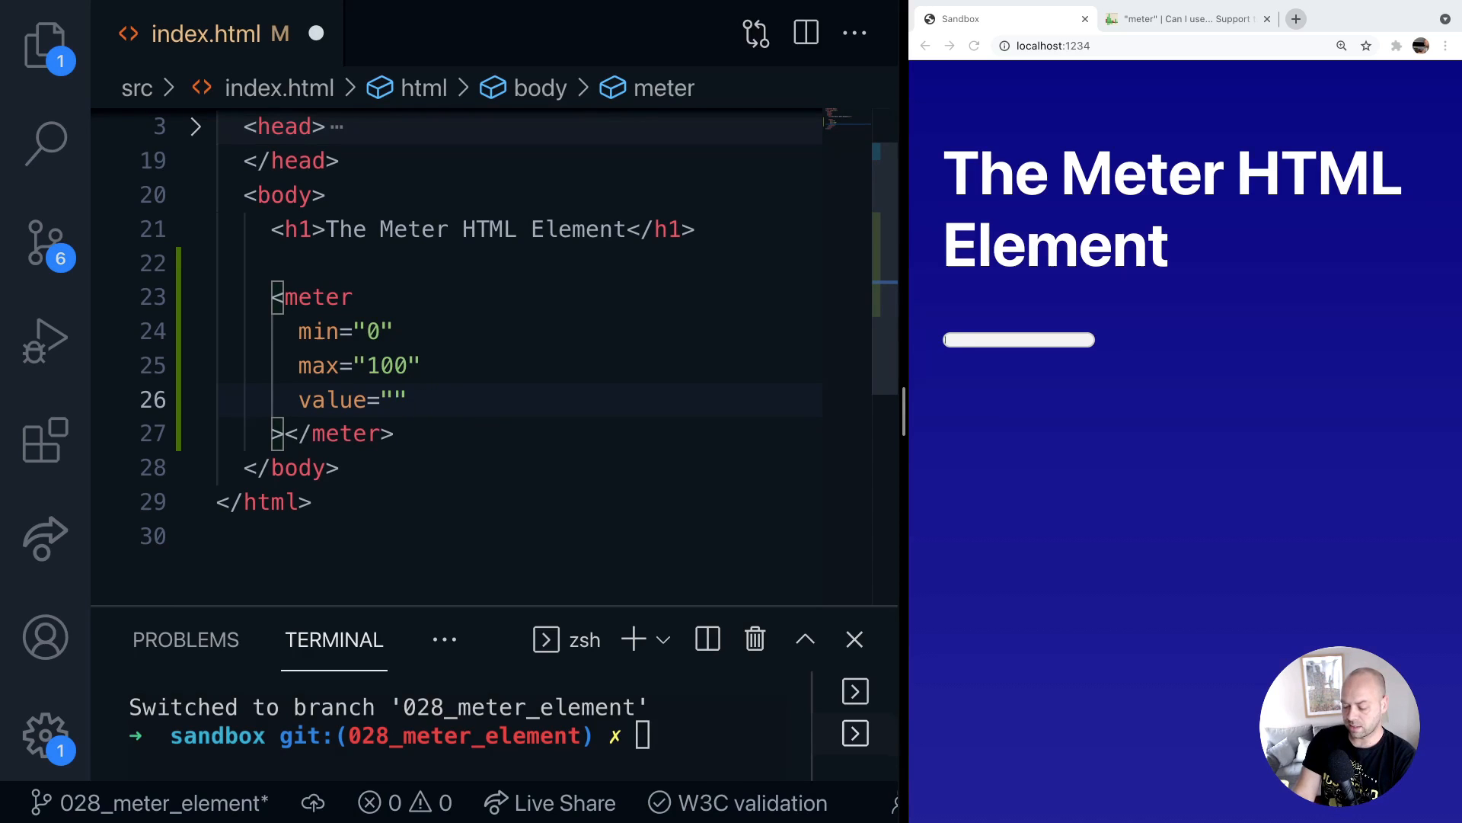
text(30)
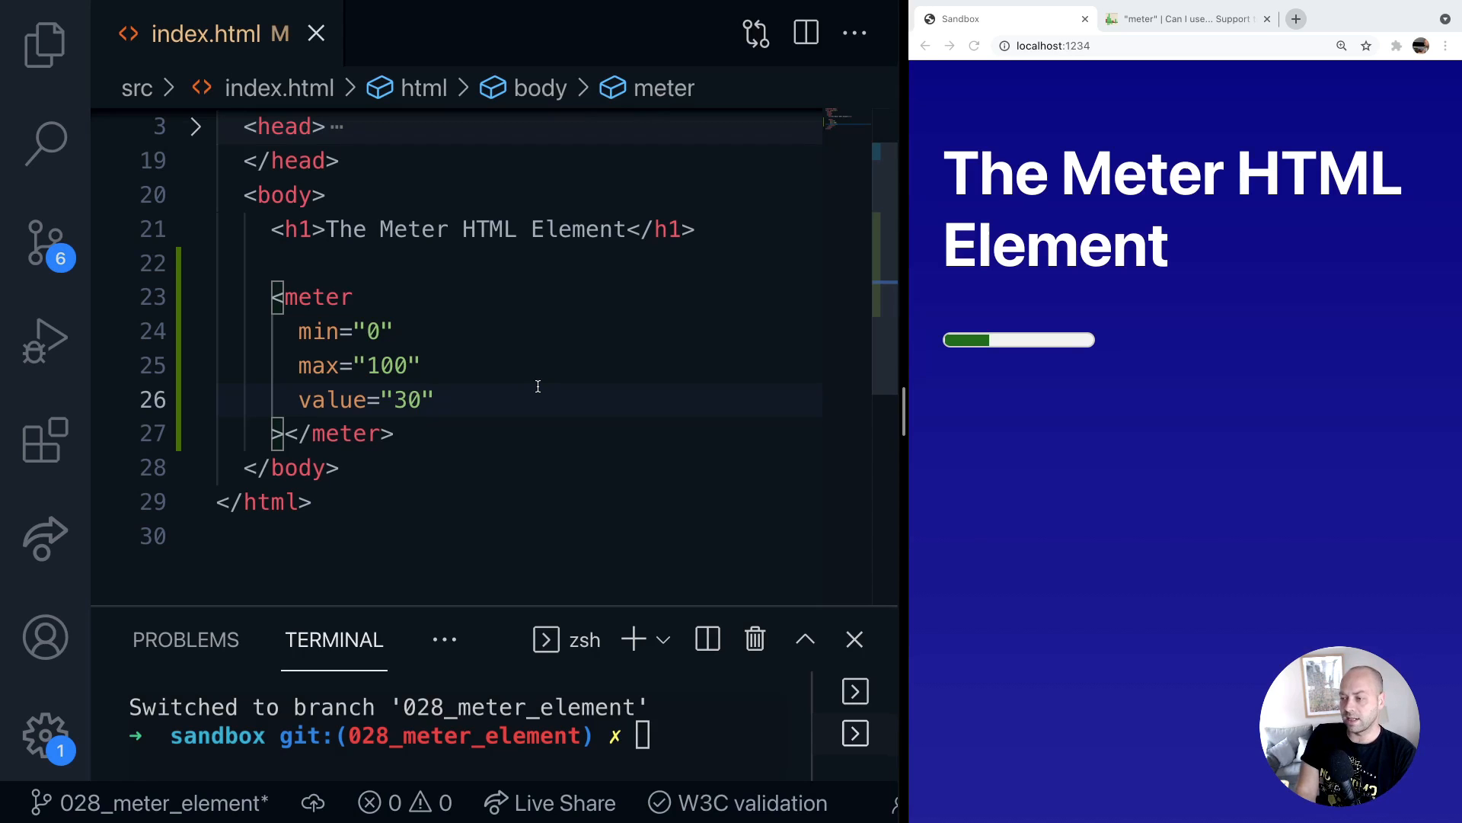
mouse_move(369, 299)
text(<span>Disk Space: </span>)
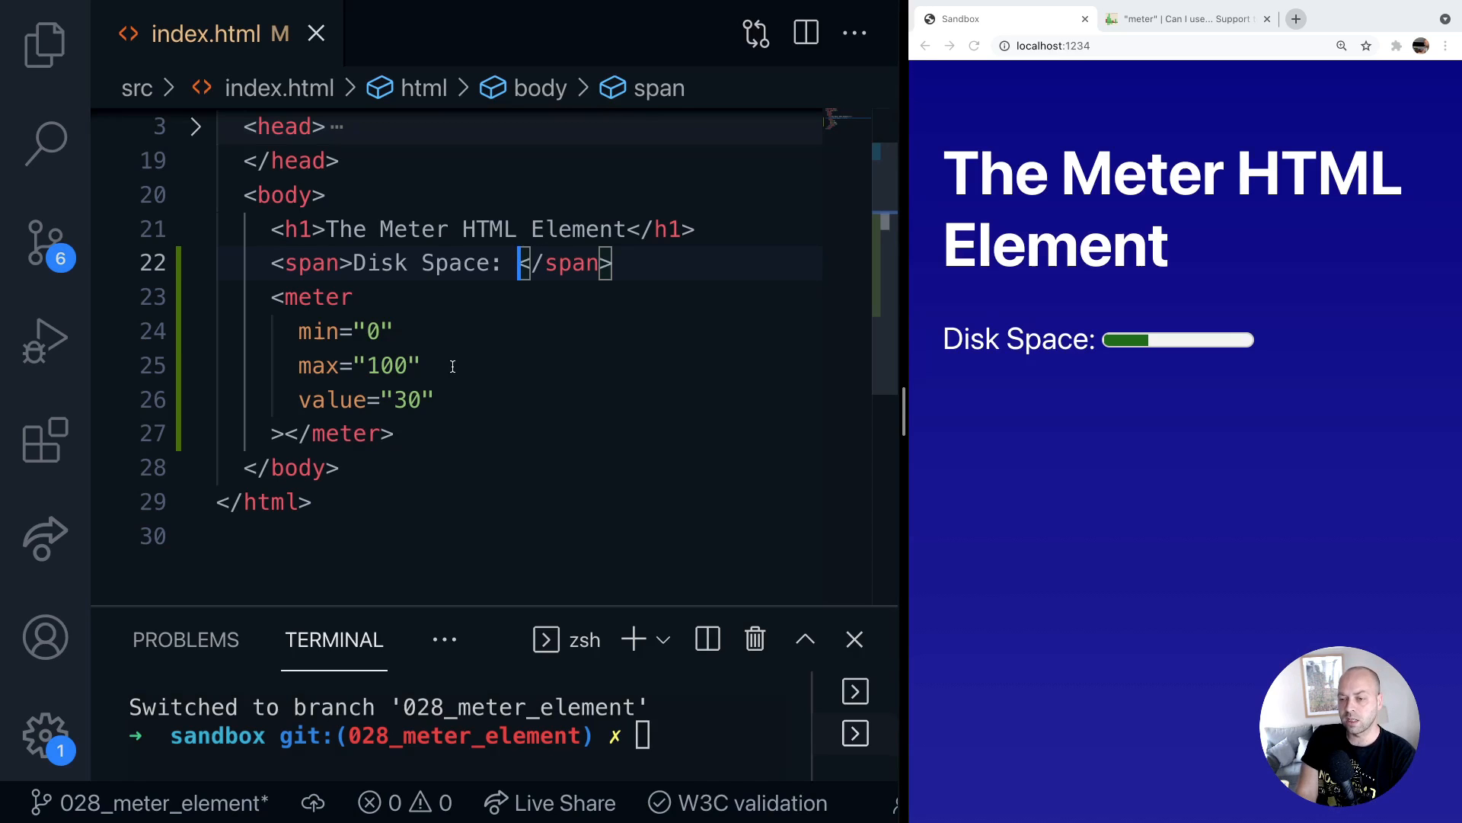
mouse_move(403, 373)
text(256)
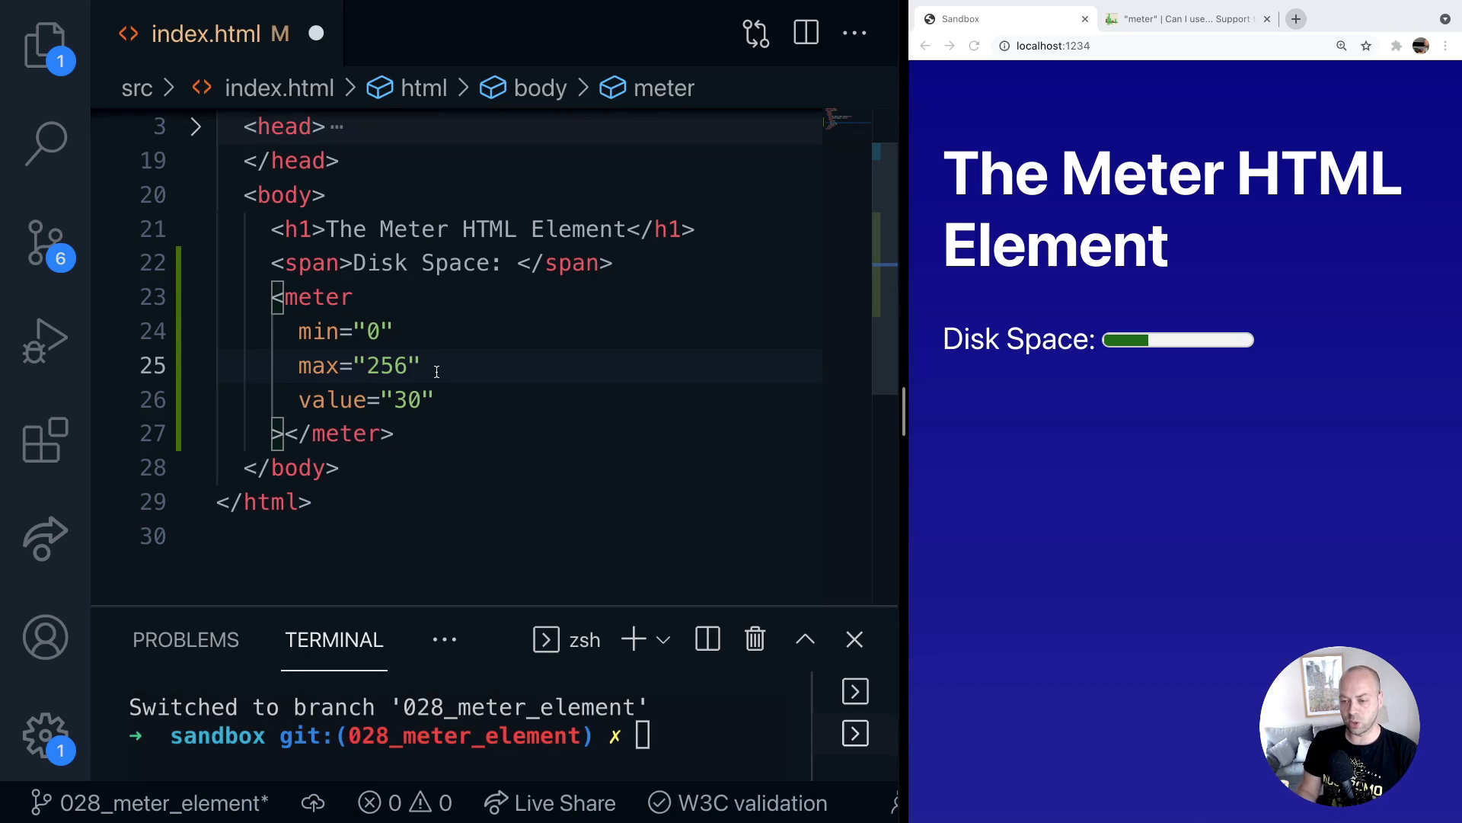
Start a new attribute line after the meter's max of 256
key(Enter)
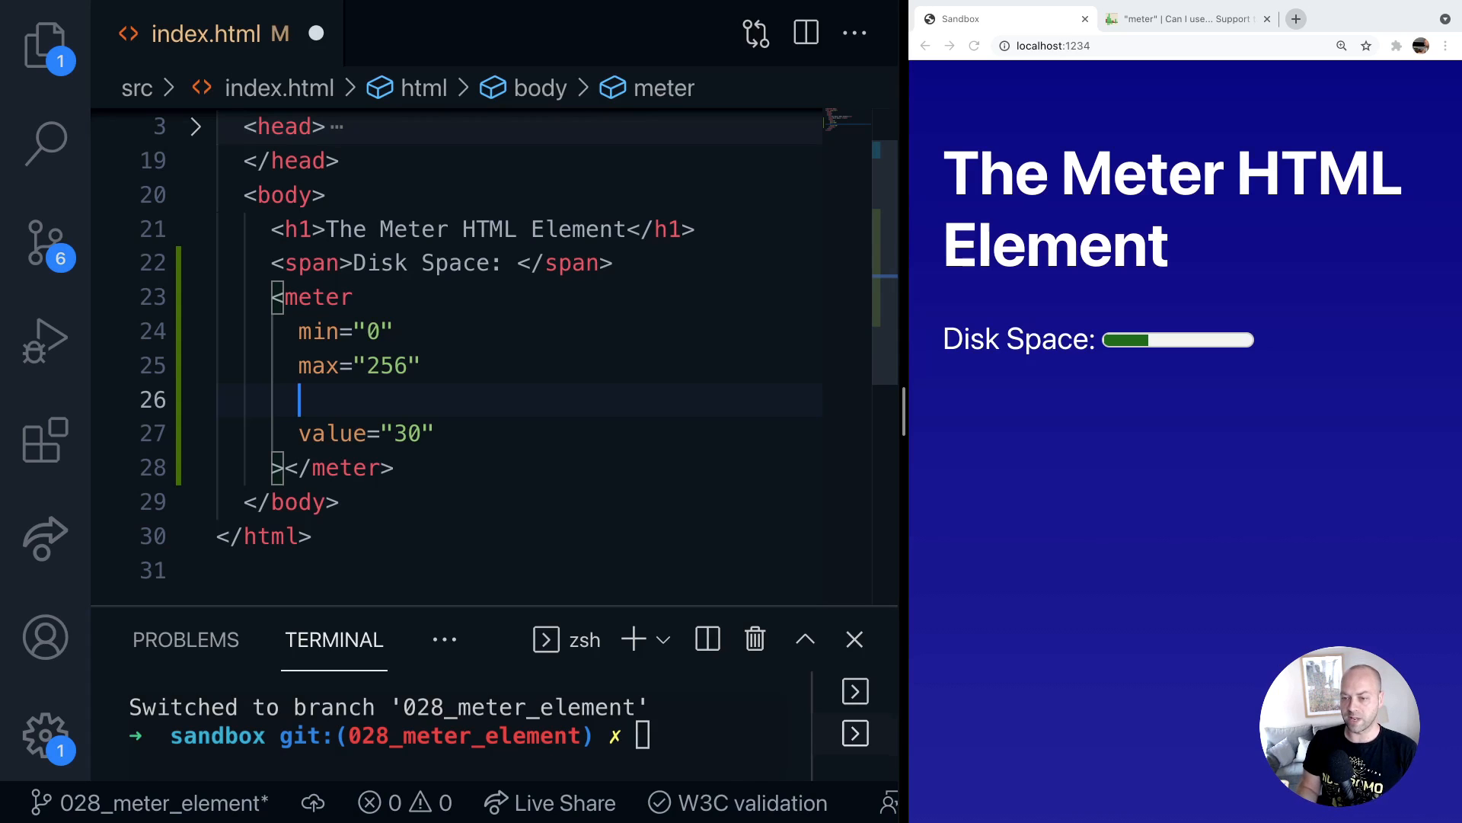
Add low="32", high="128" and optimum="256" to the meter above value
text(low="")
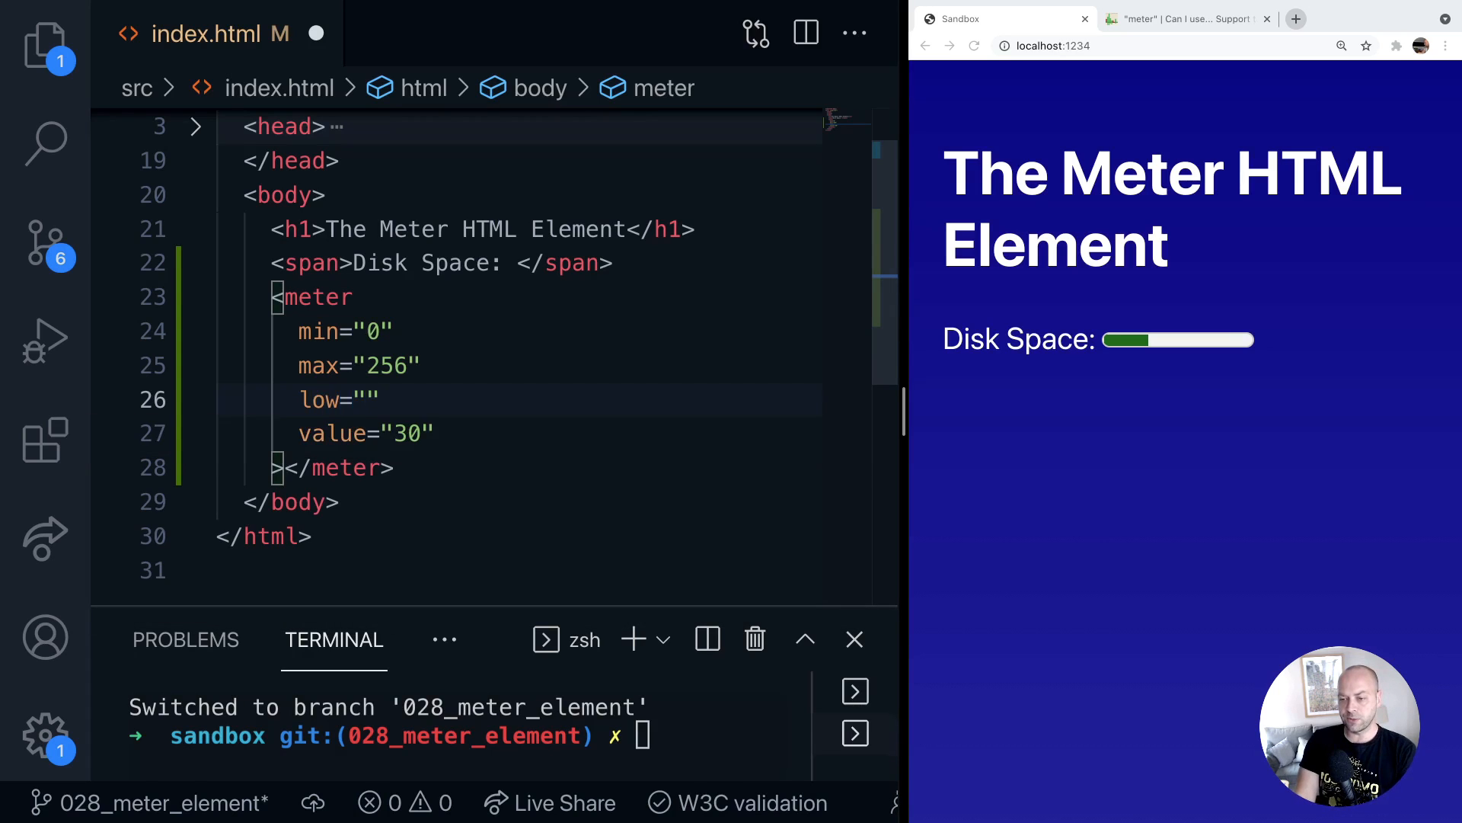
text(32)
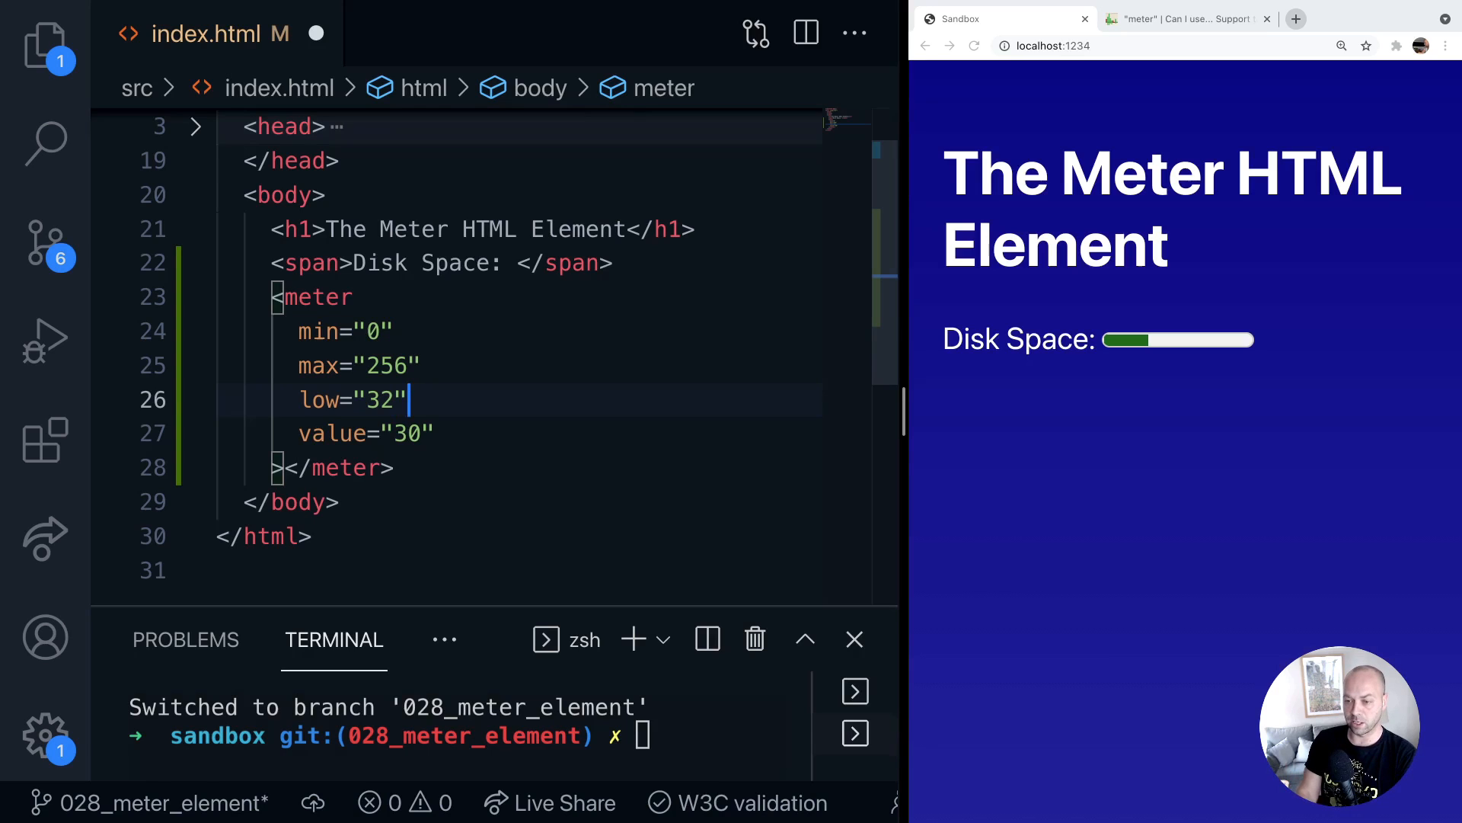
text(high="128)
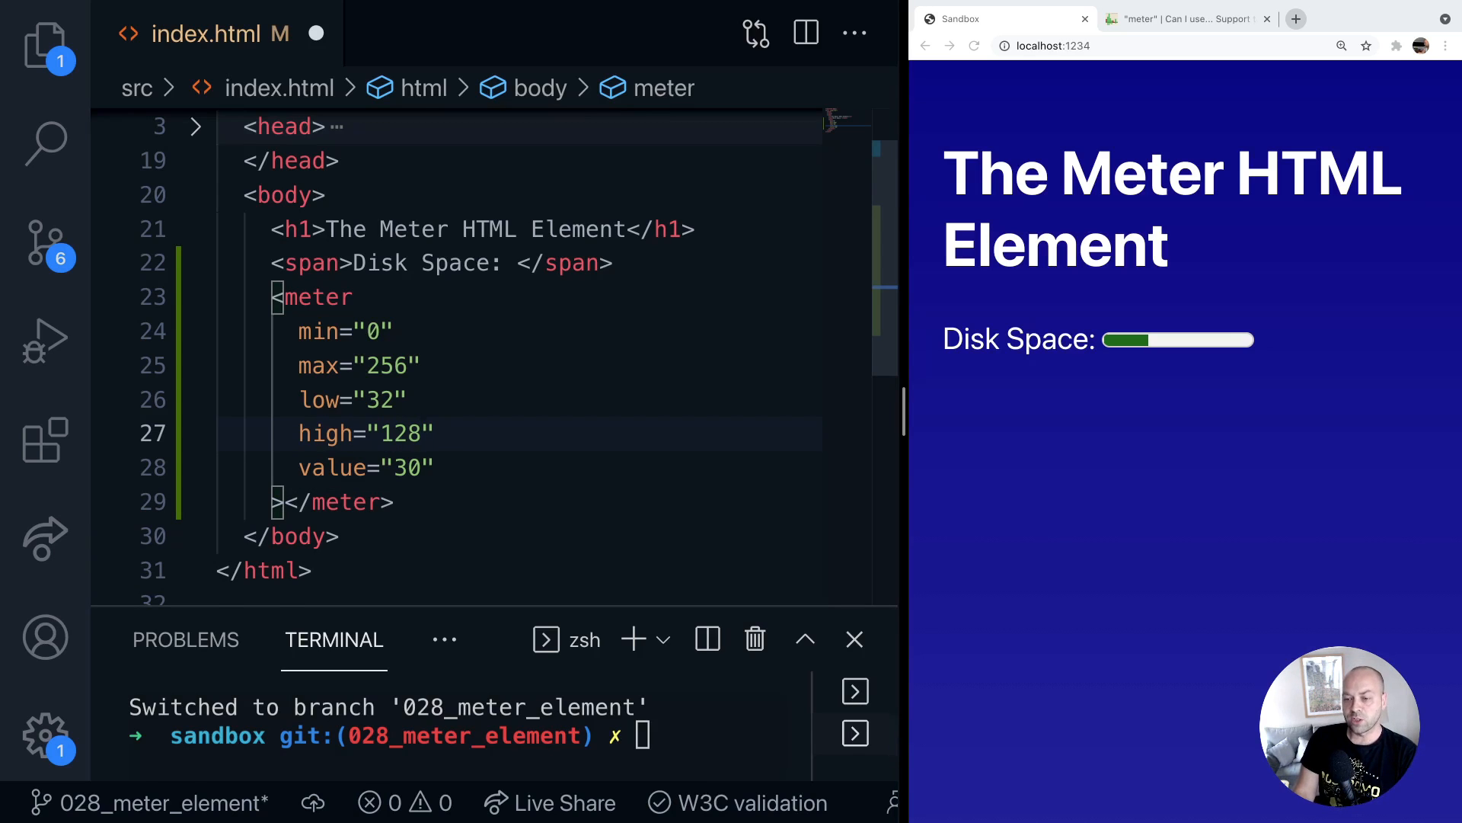
text(optim)
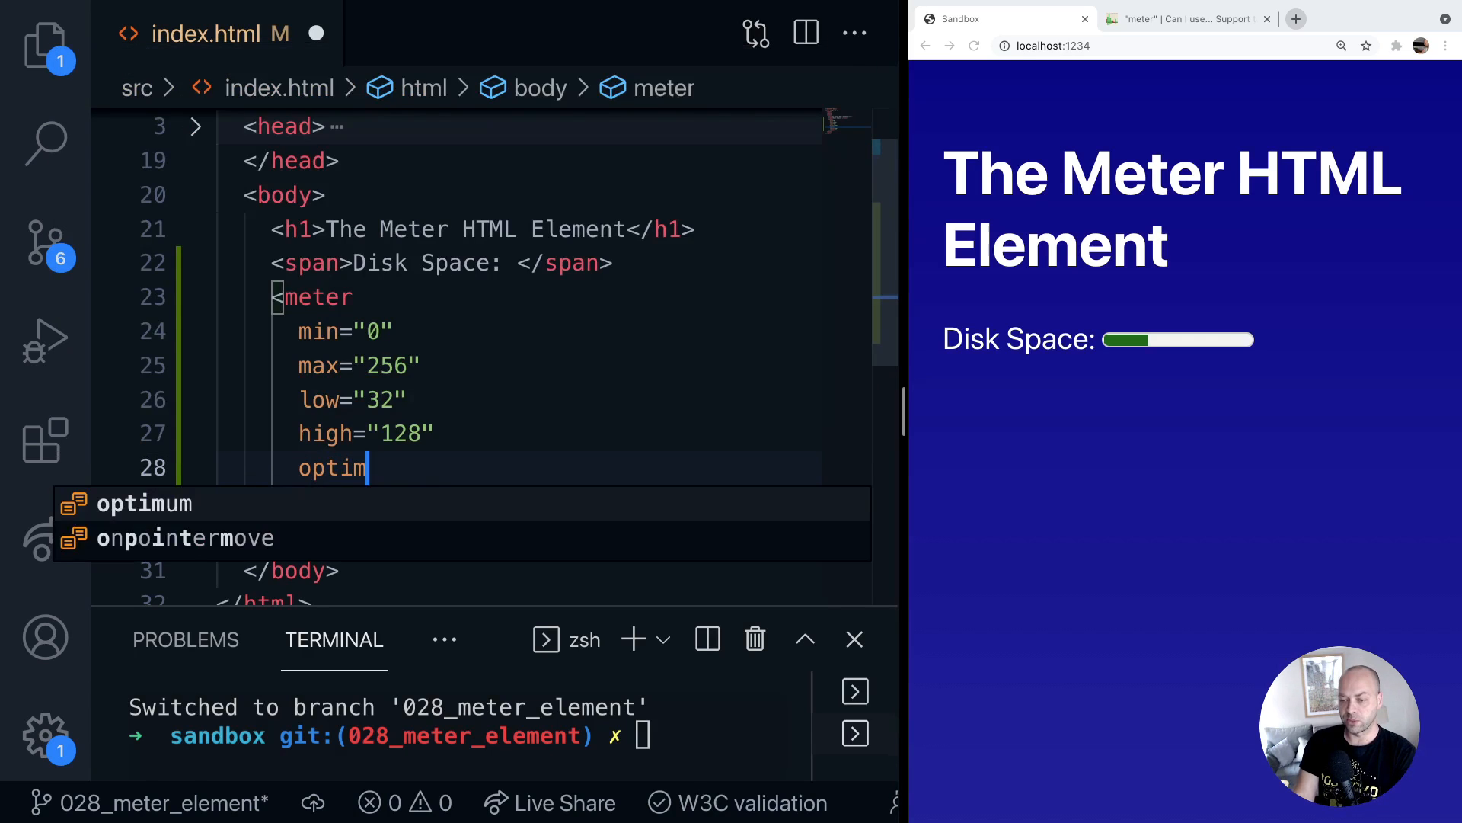
key(Tab)
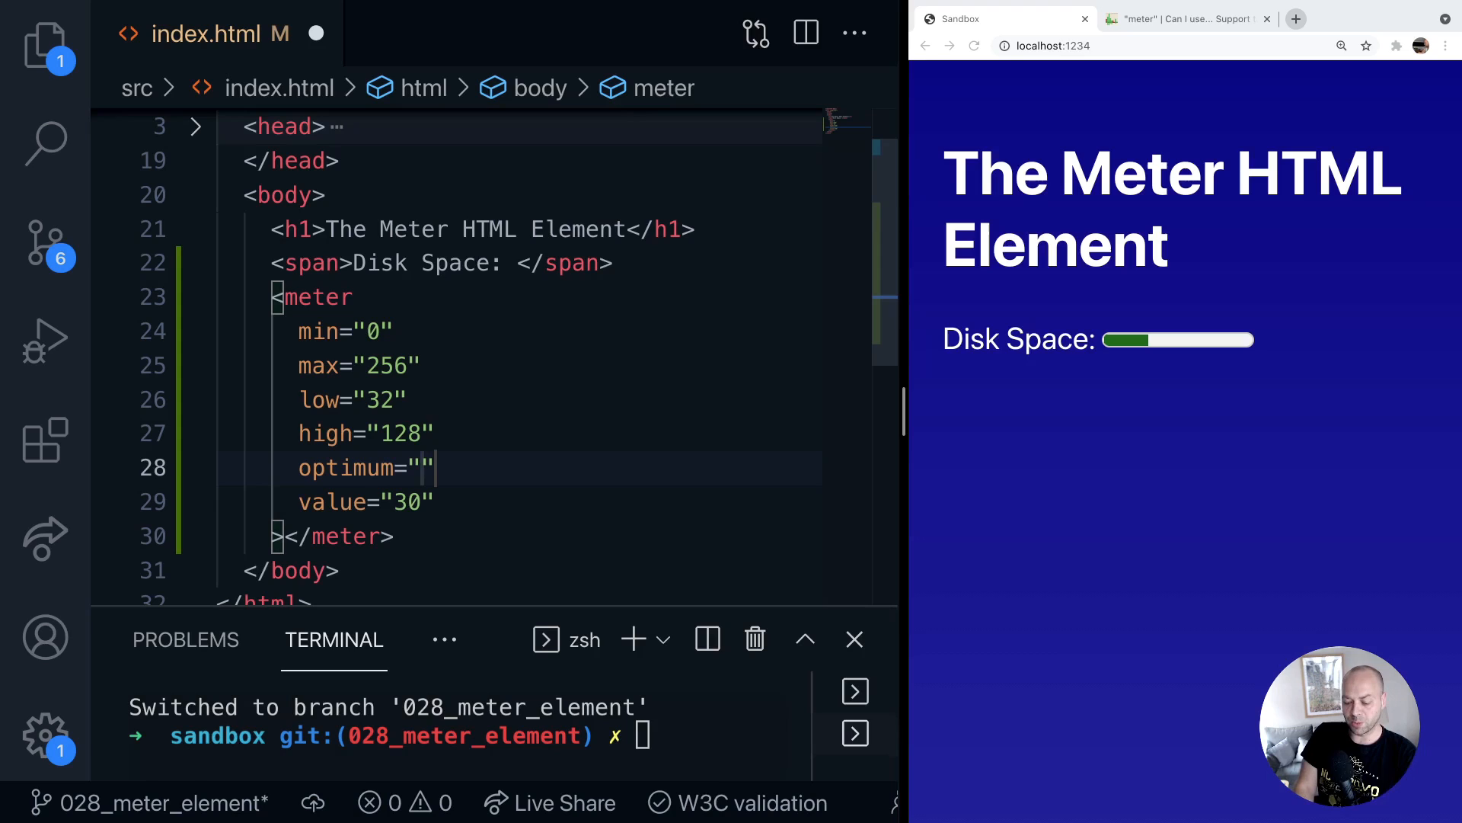
text(256)
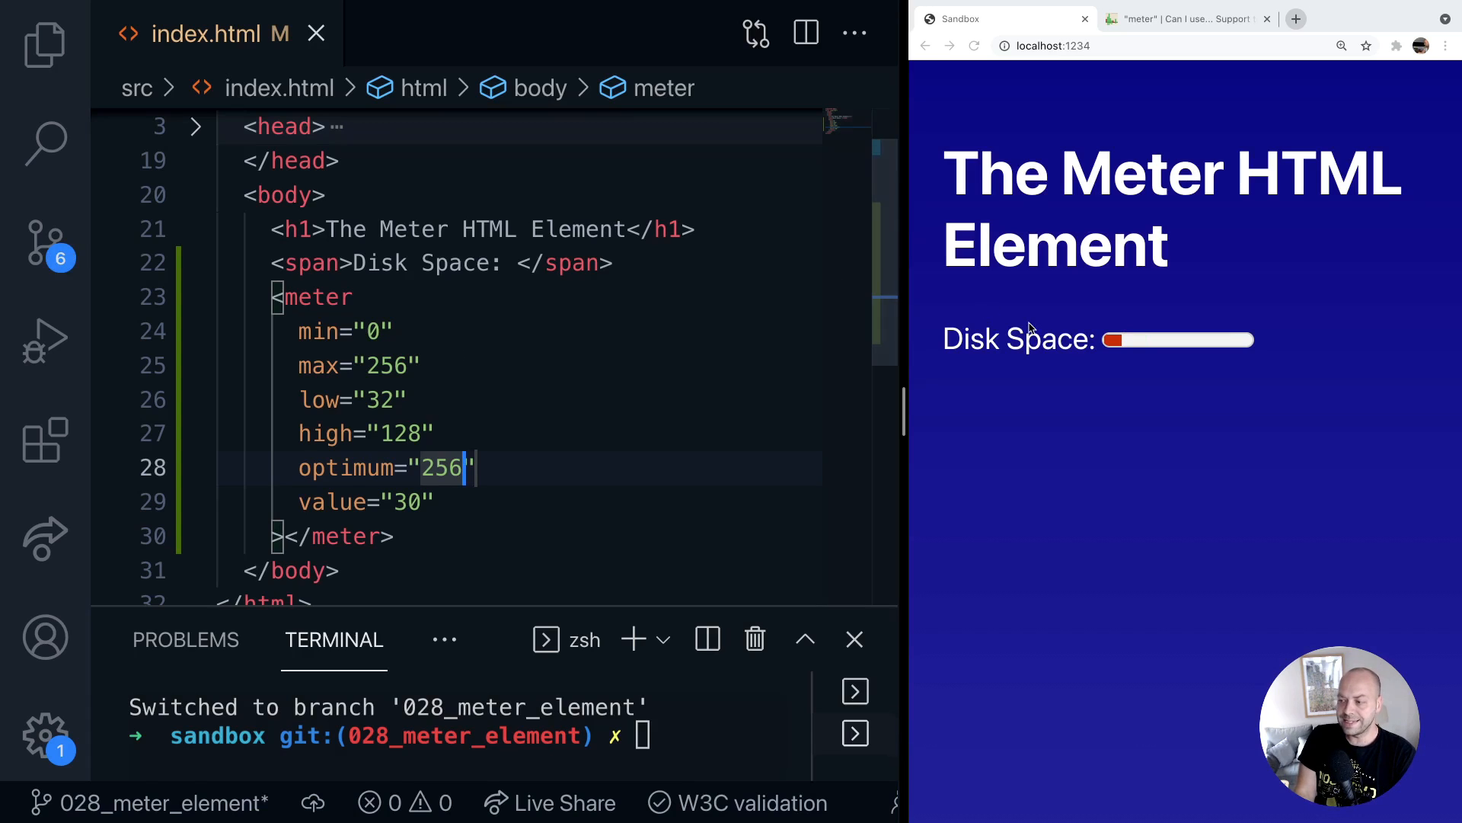
mouse_move(1115, 366)
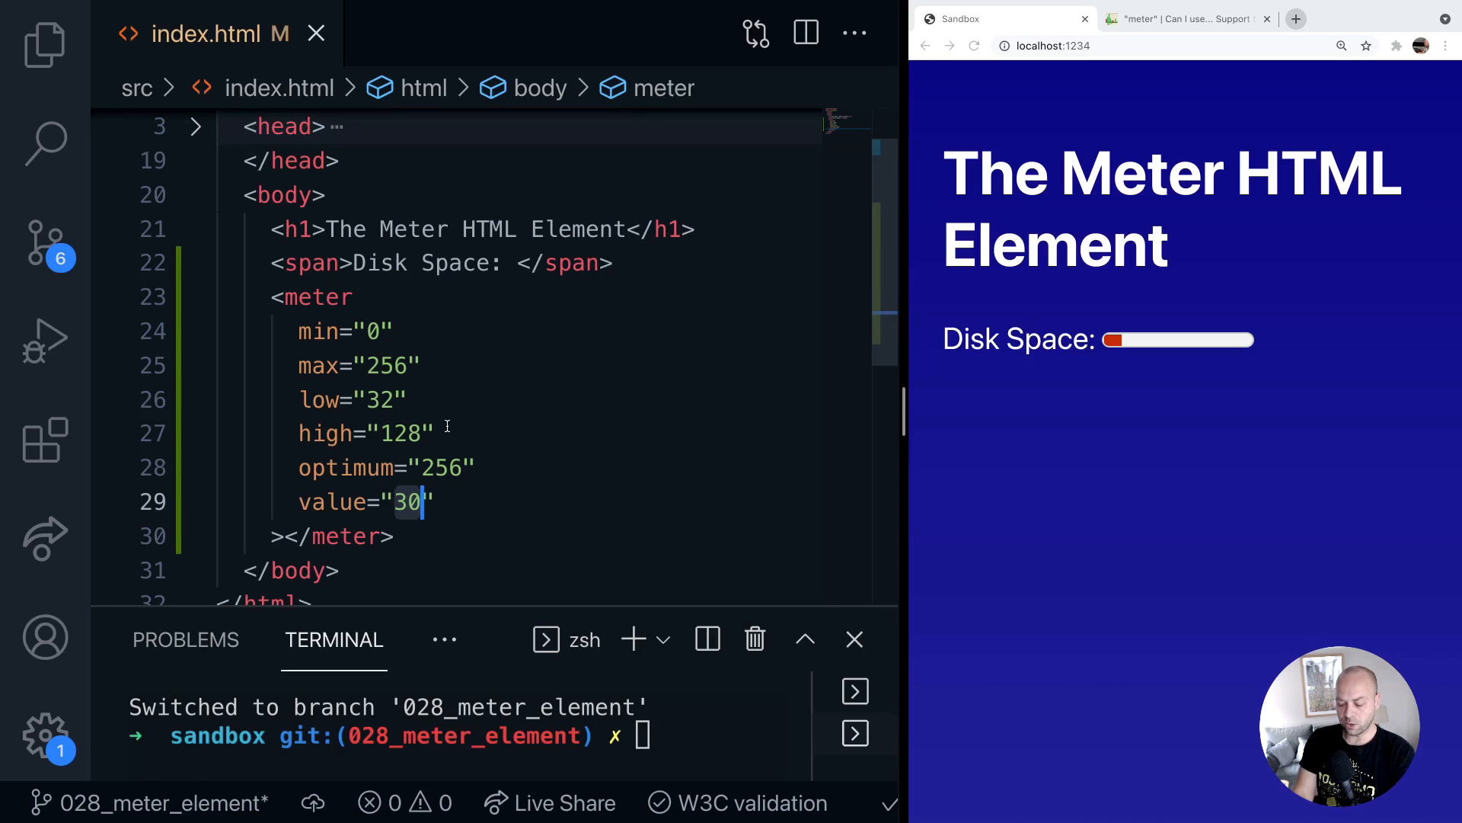
Test meter values 10, 3 and 12, then settle on value 128
text(10)
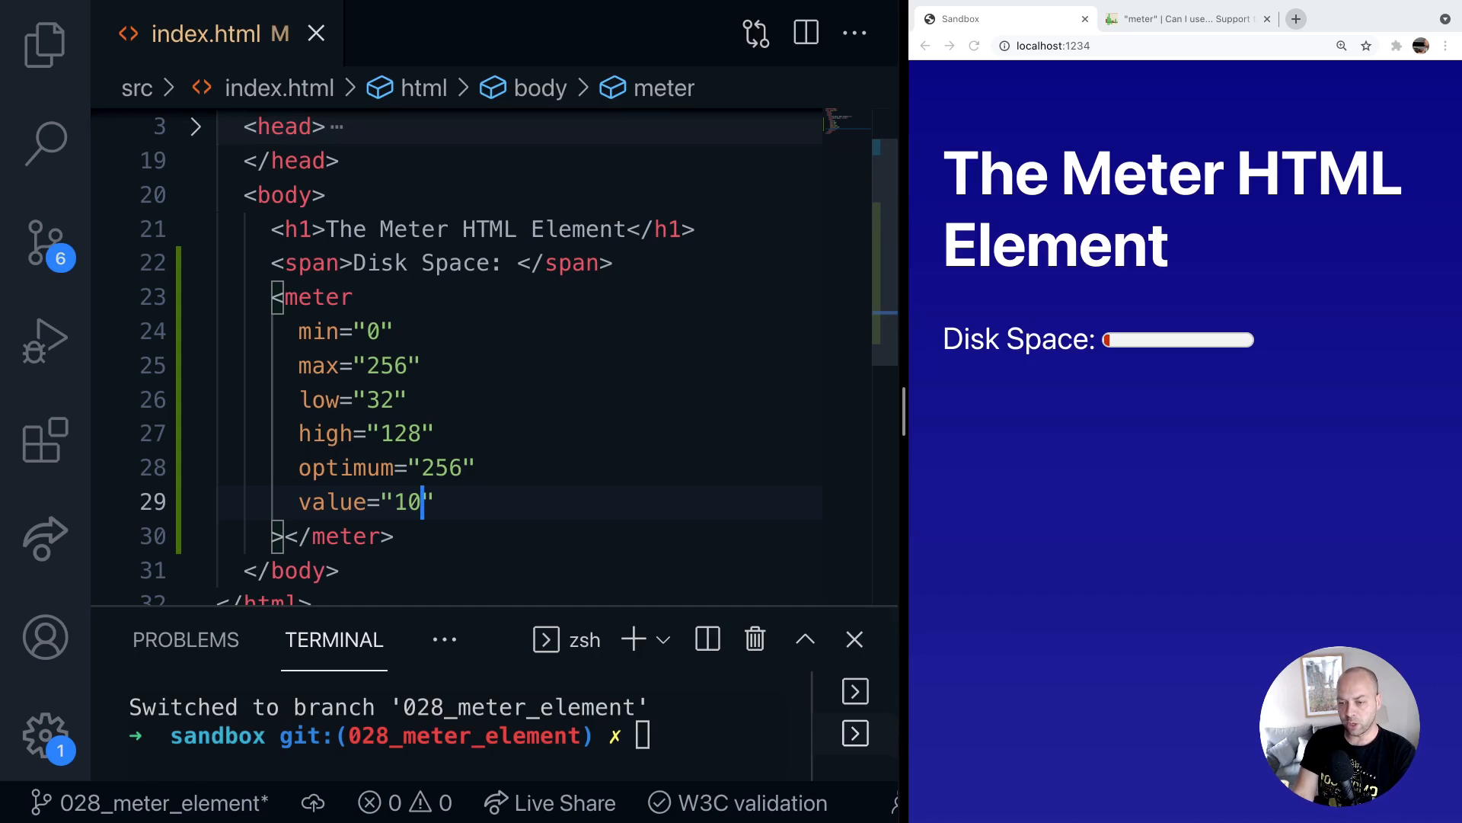
key(Backspace)
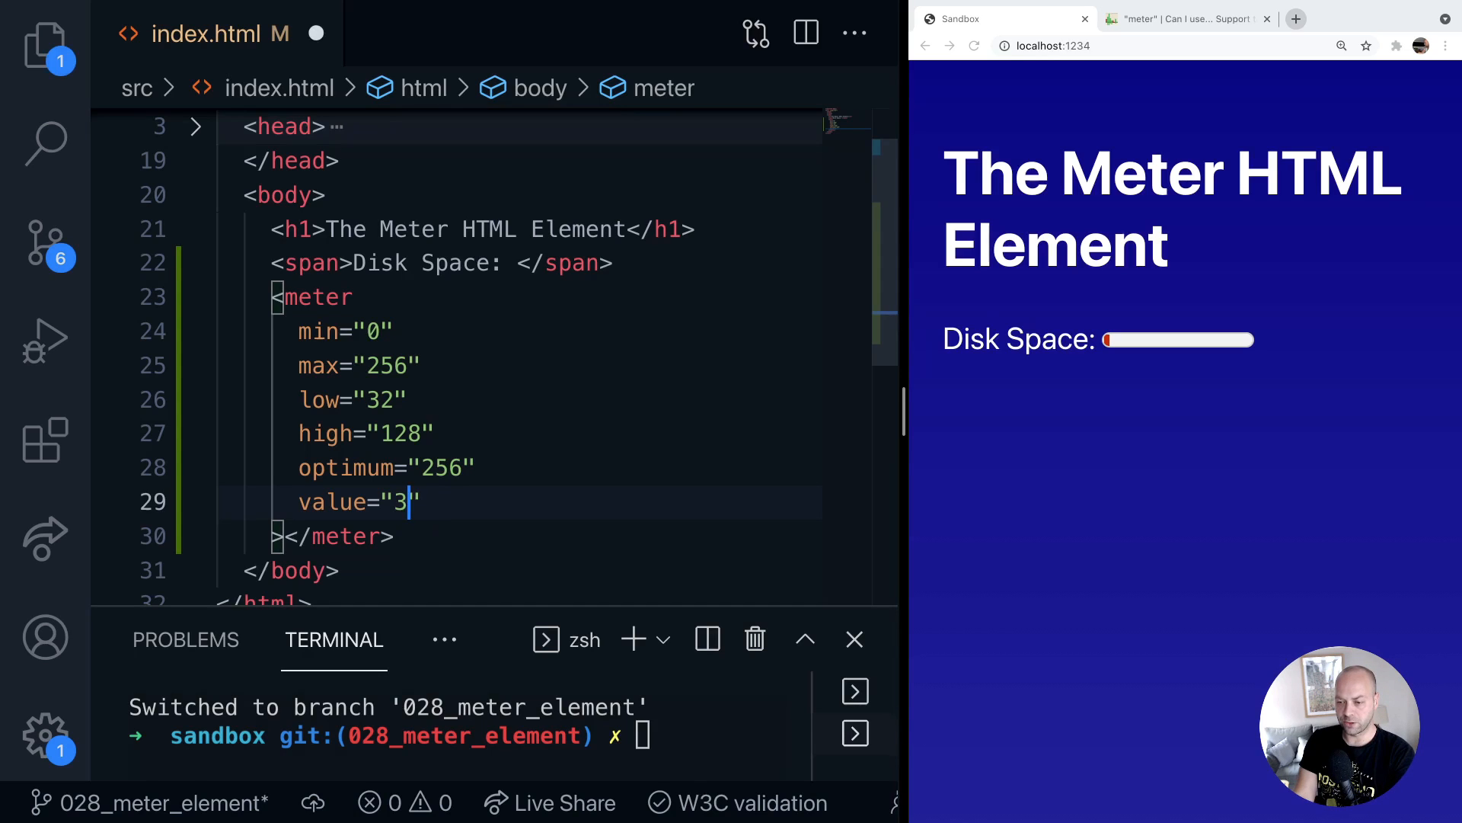
text(3)
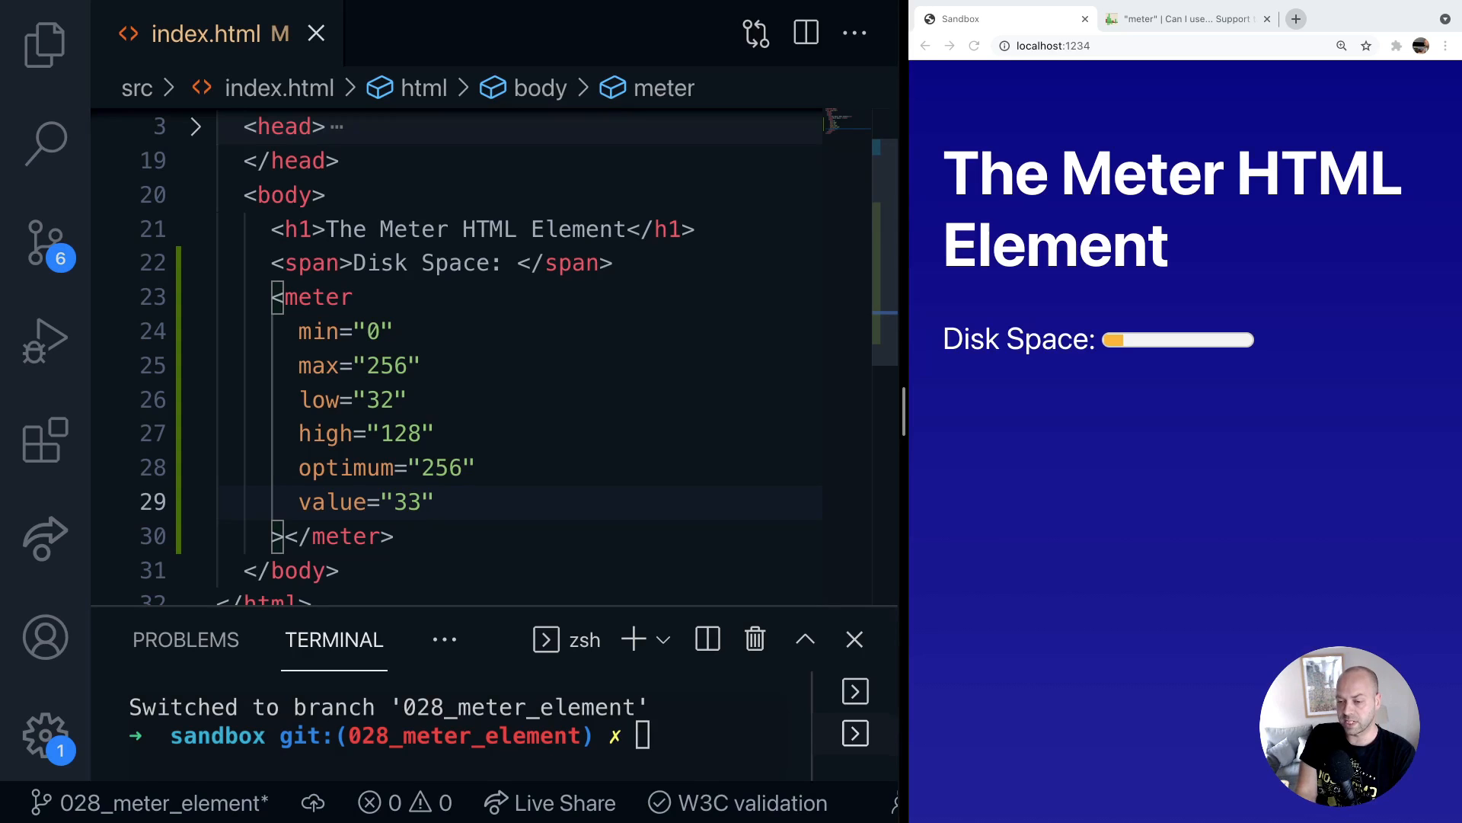
text(12)
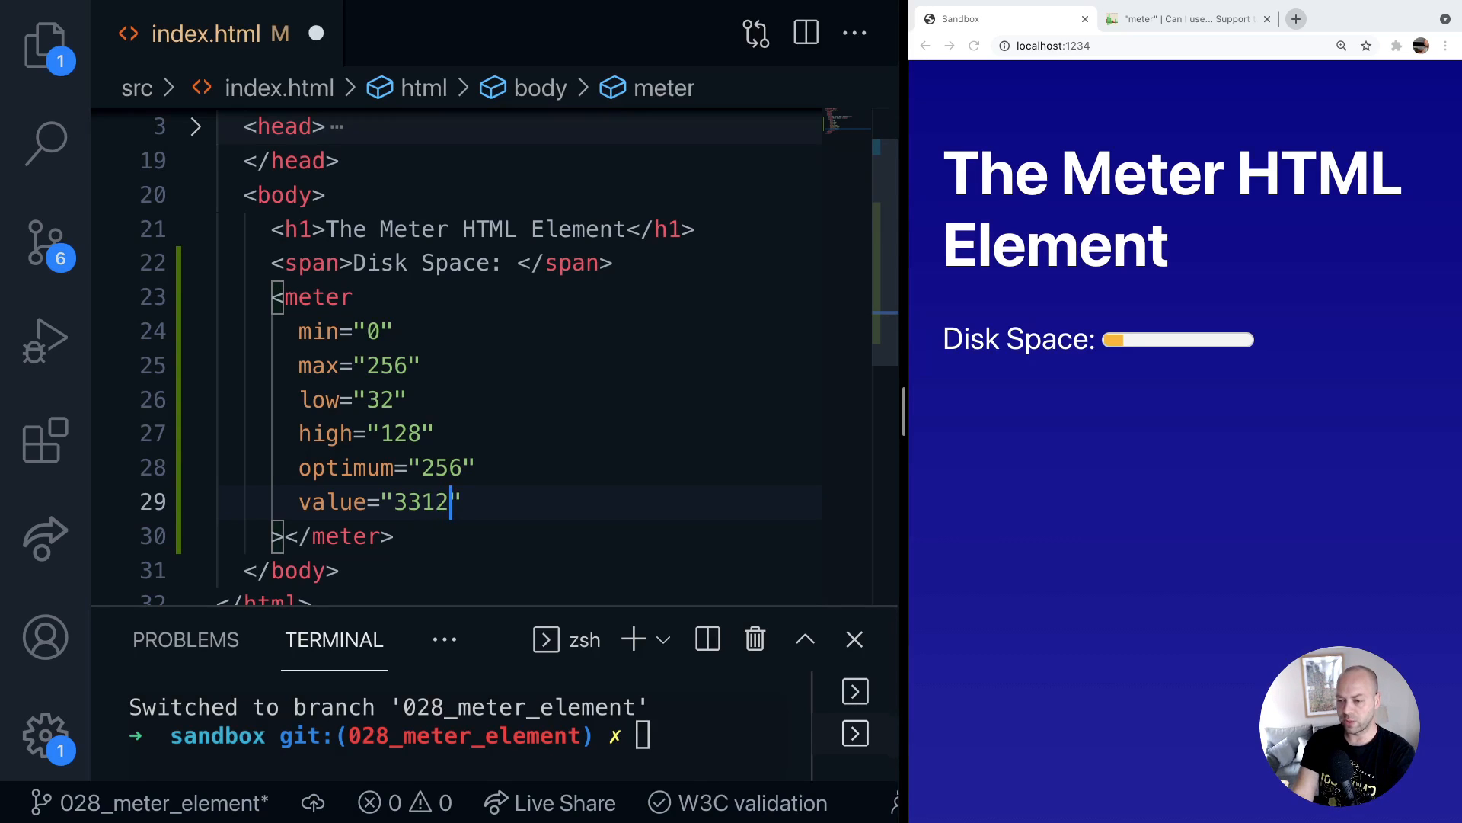
text(128)
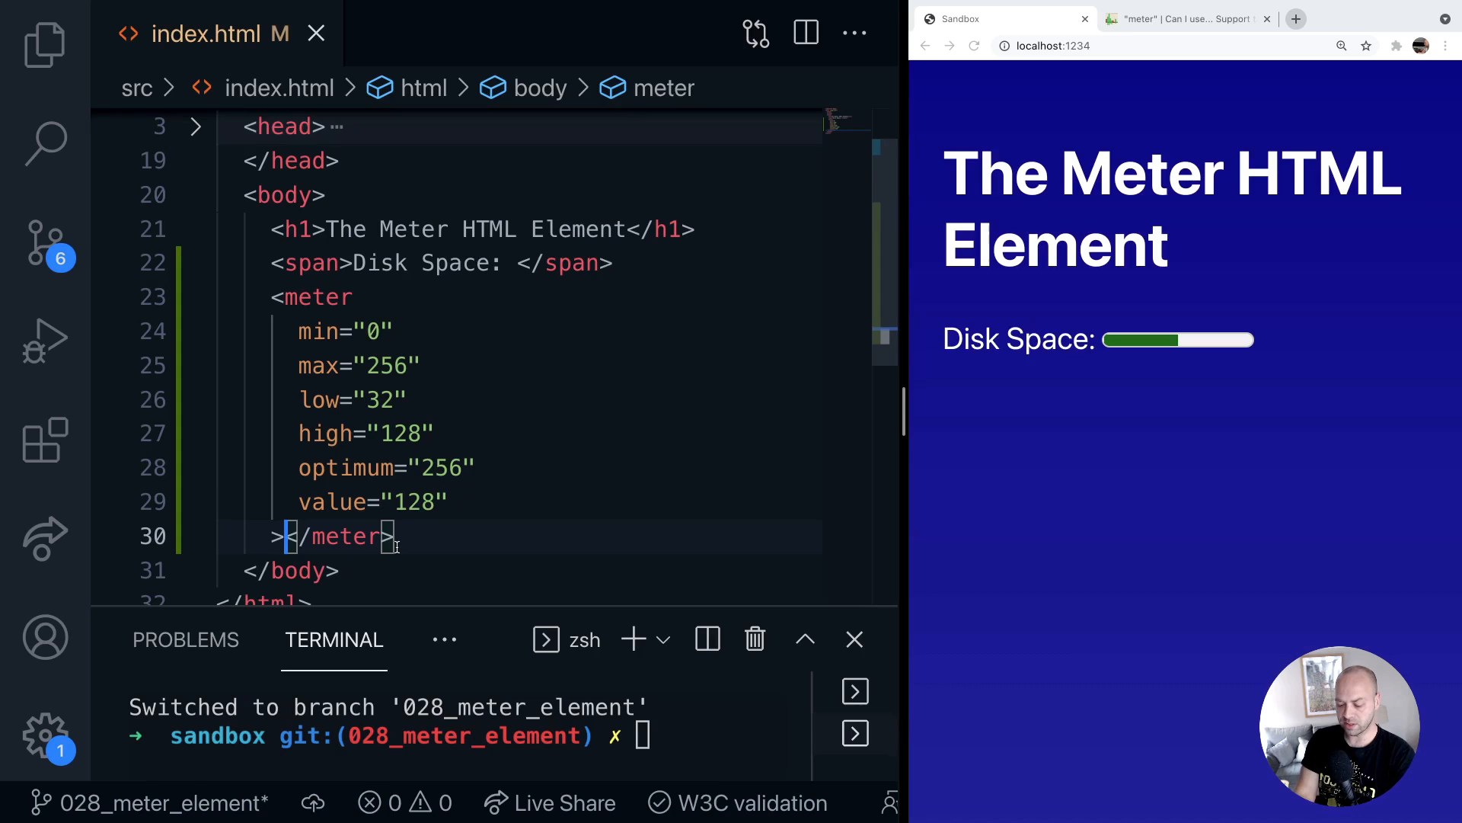
Put '128GB' fallback text inside the meter and view the Can I use tab
text(128GB)
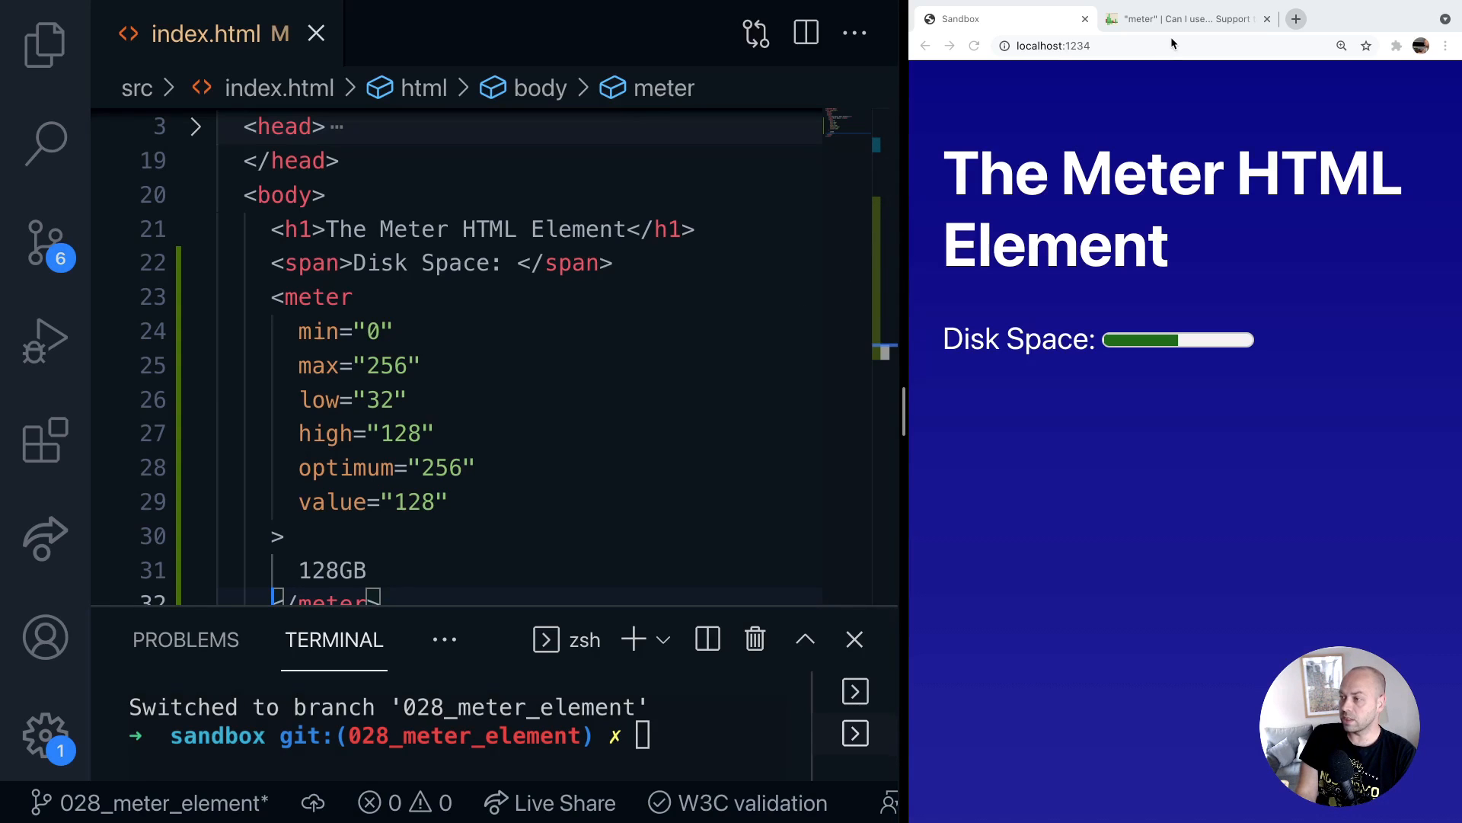
click(1185, 18)
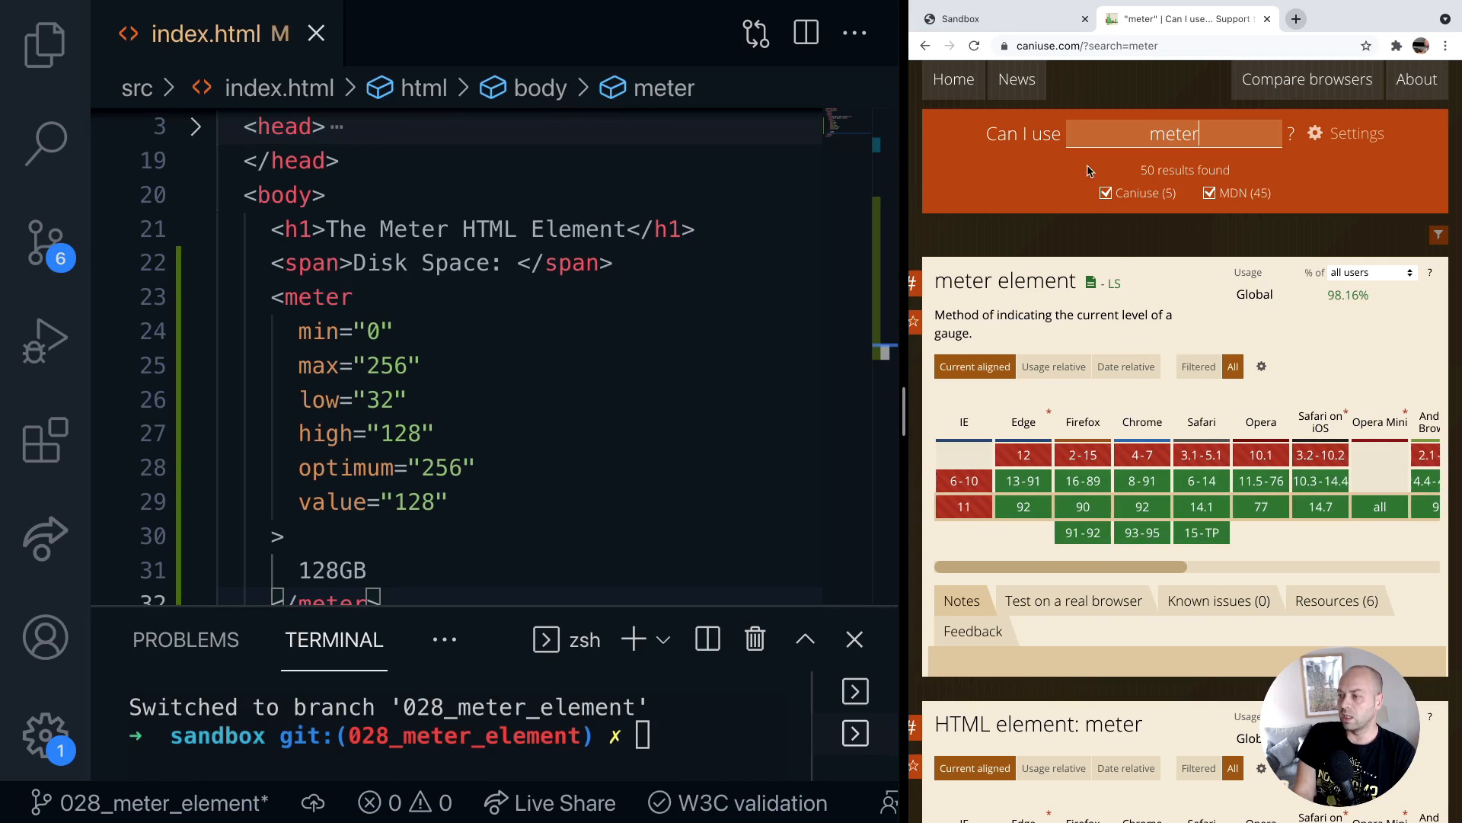
Switch from the caniuse meter results back to the Sandbox tab
click(961, 18)
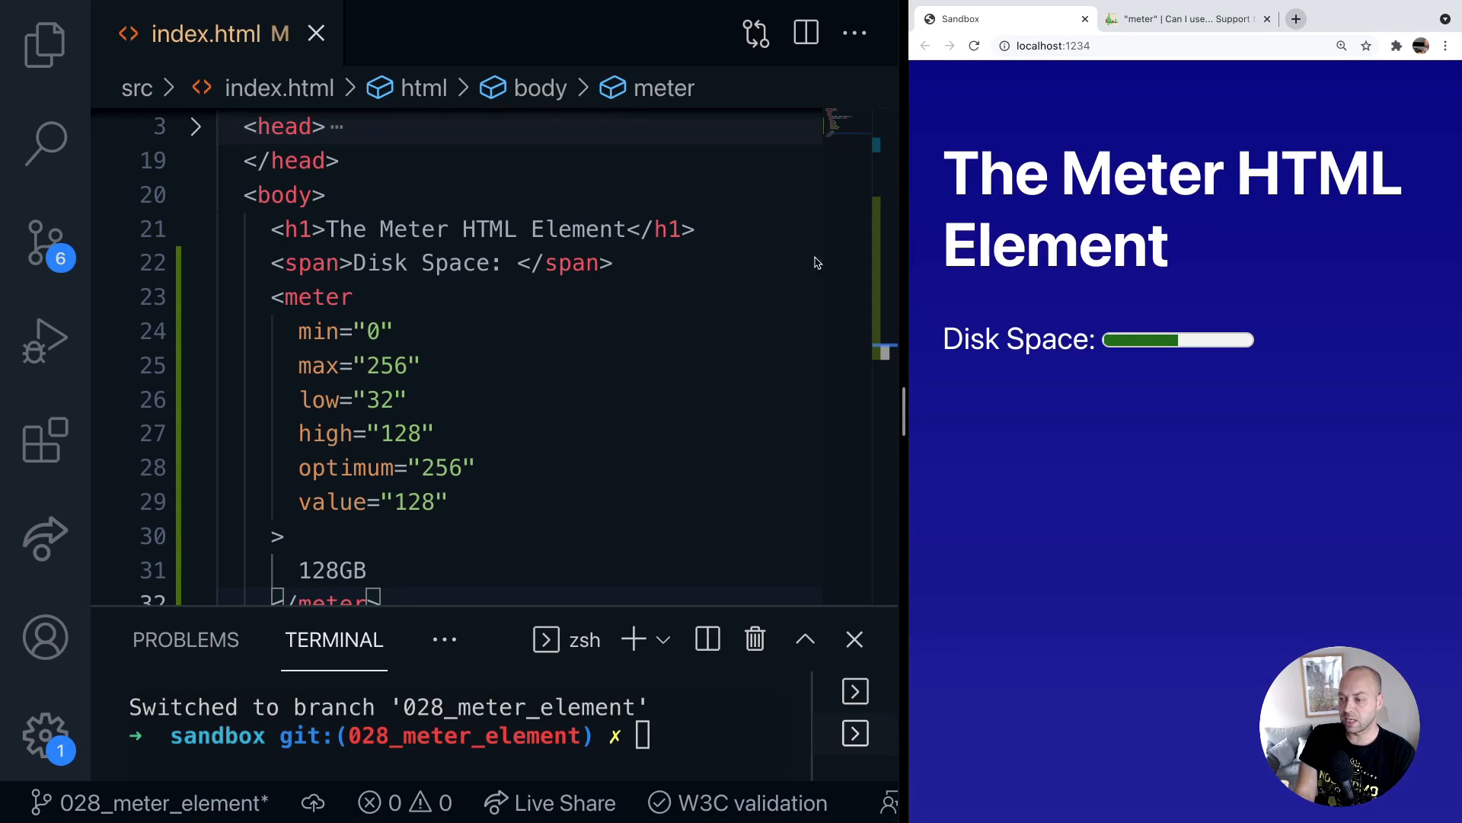
mouse_move(465, 387)
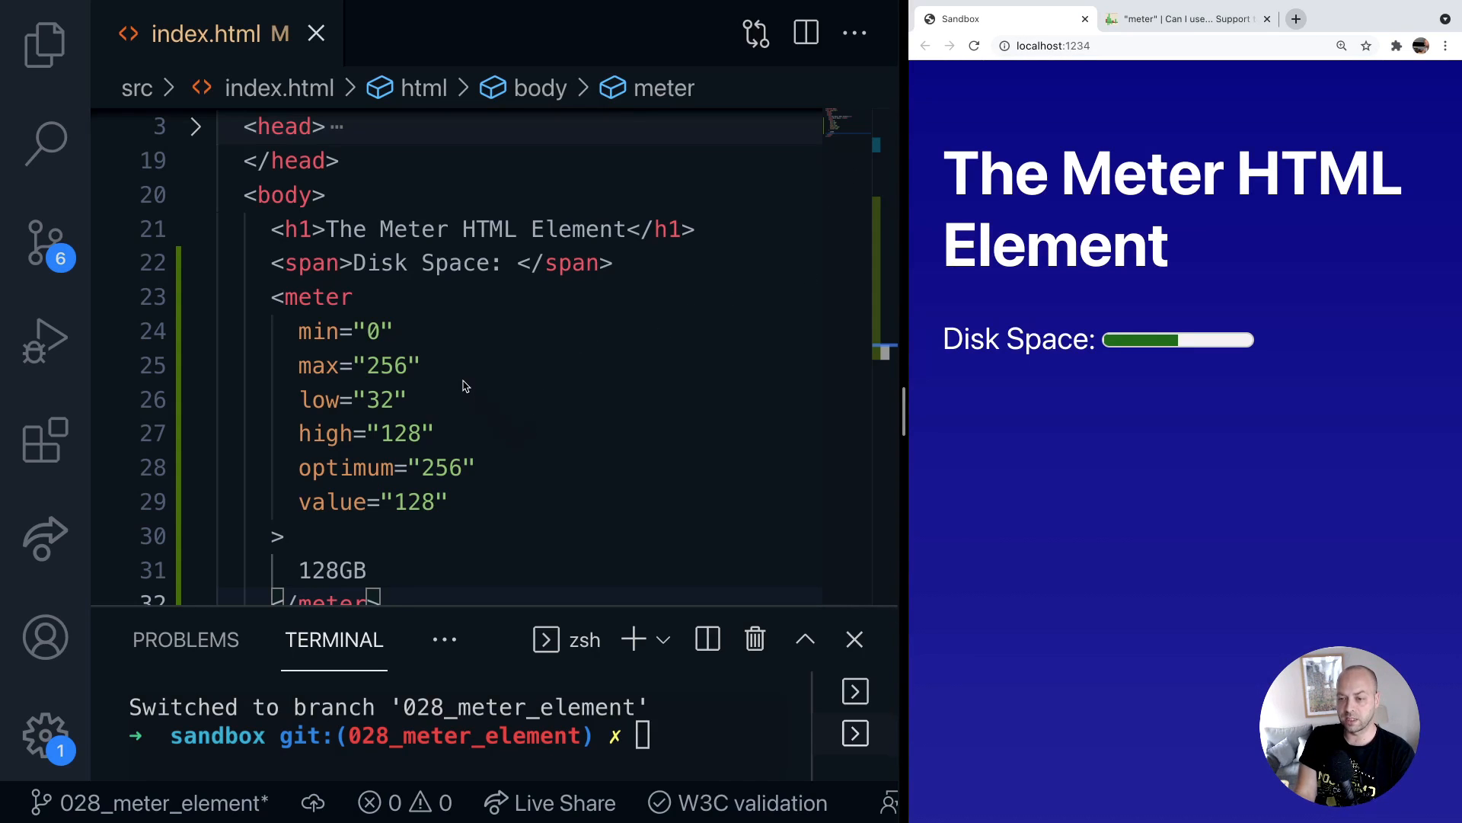